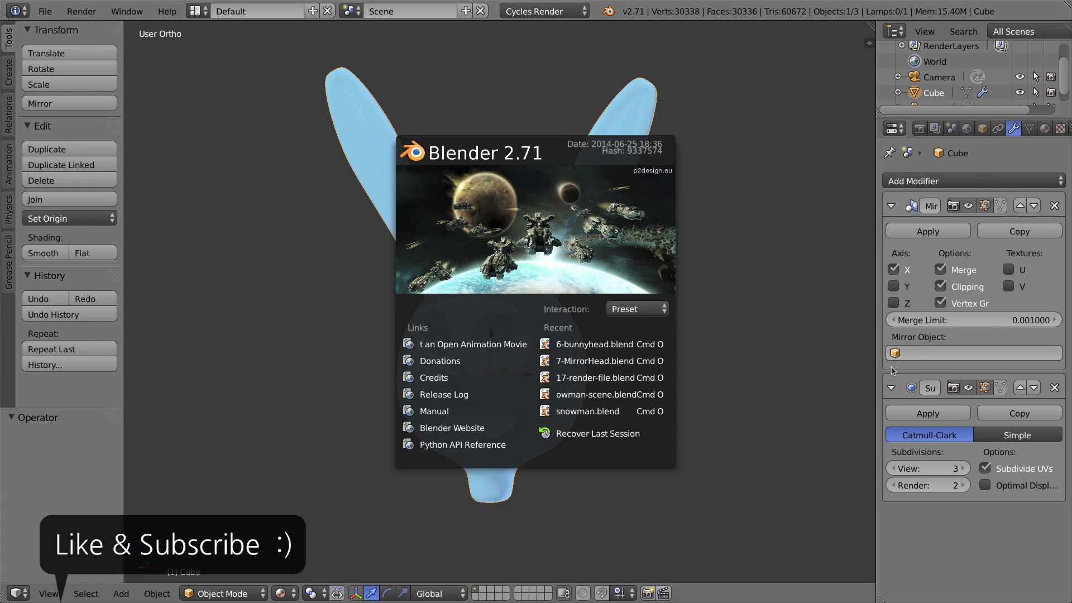
mouse_move(660, 294)
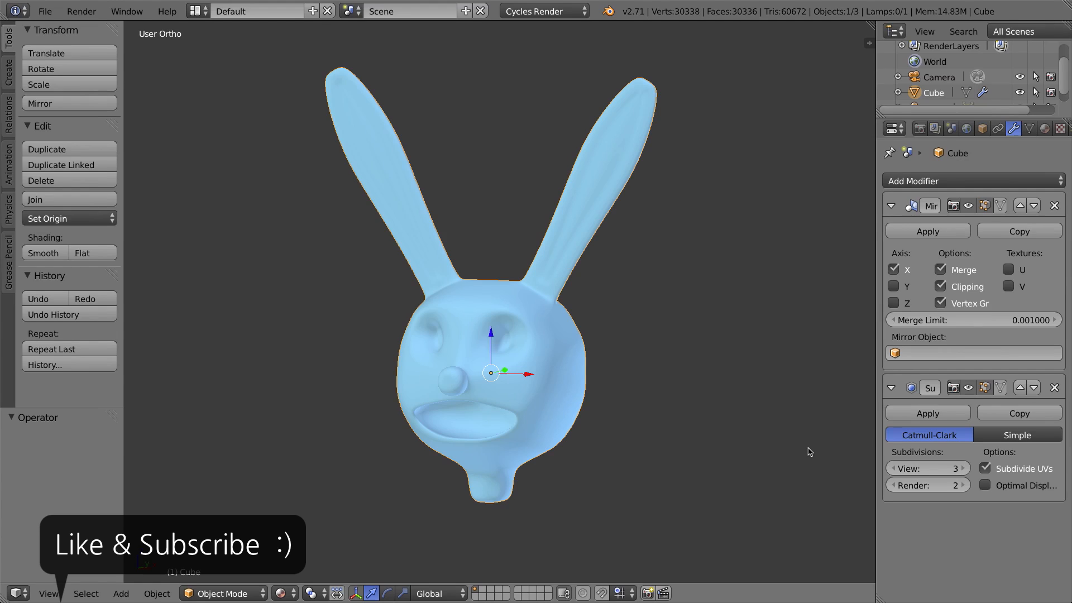
mouse_move(819, 464)
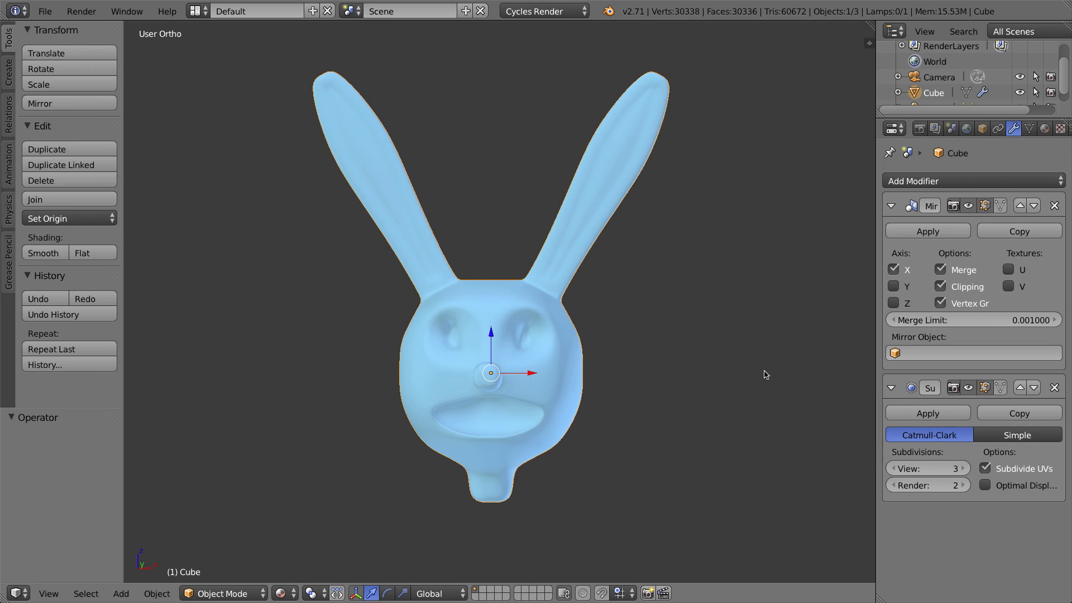
mouse_move(535, 319)
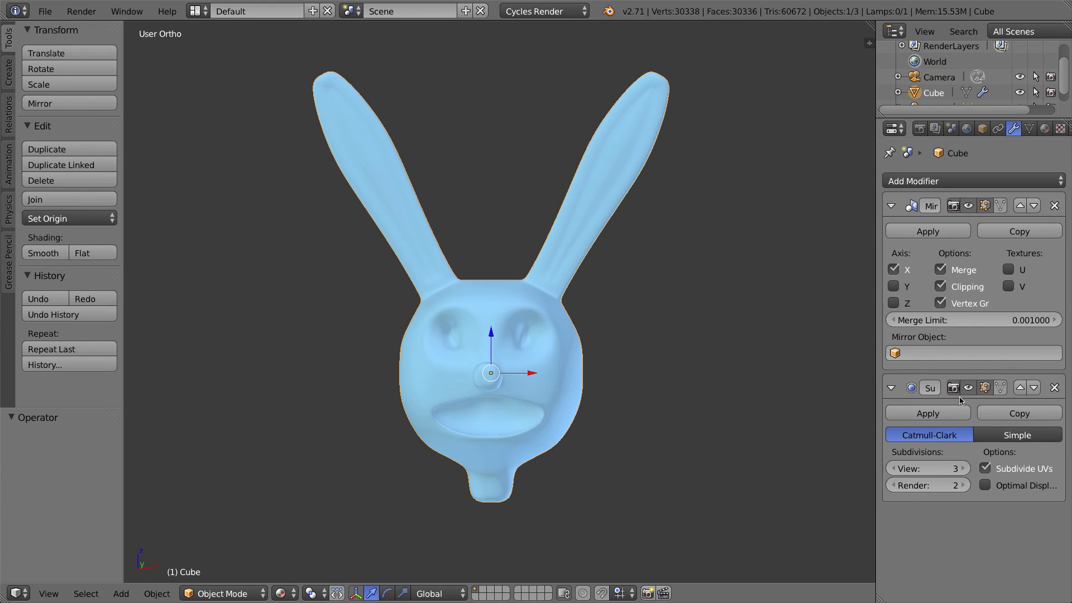
mouse_move(604, 332)
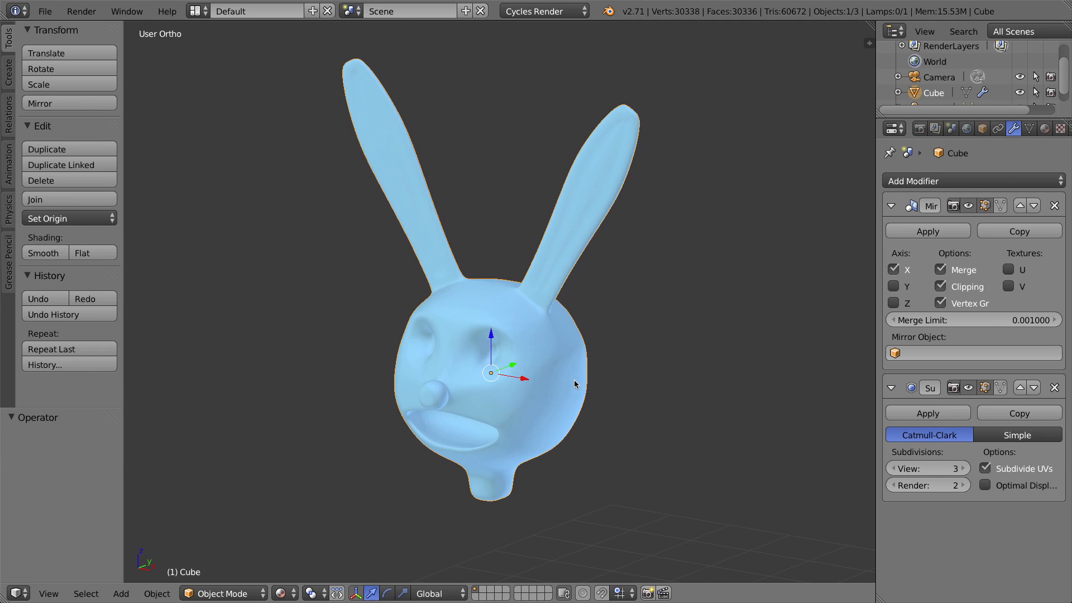
mouse_move(557, 349)
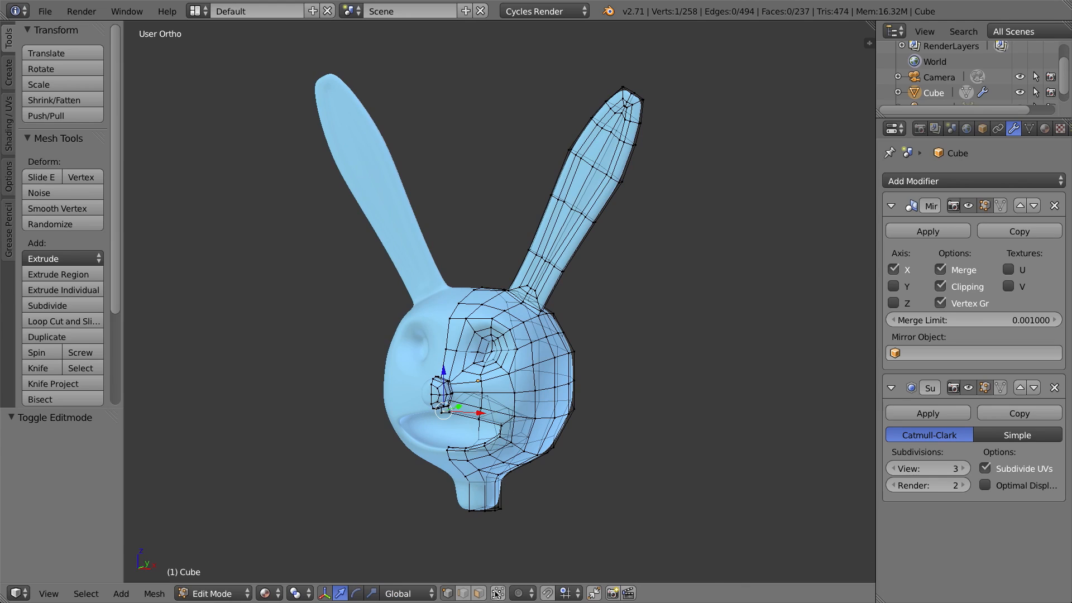
mouse_move(496, 593)
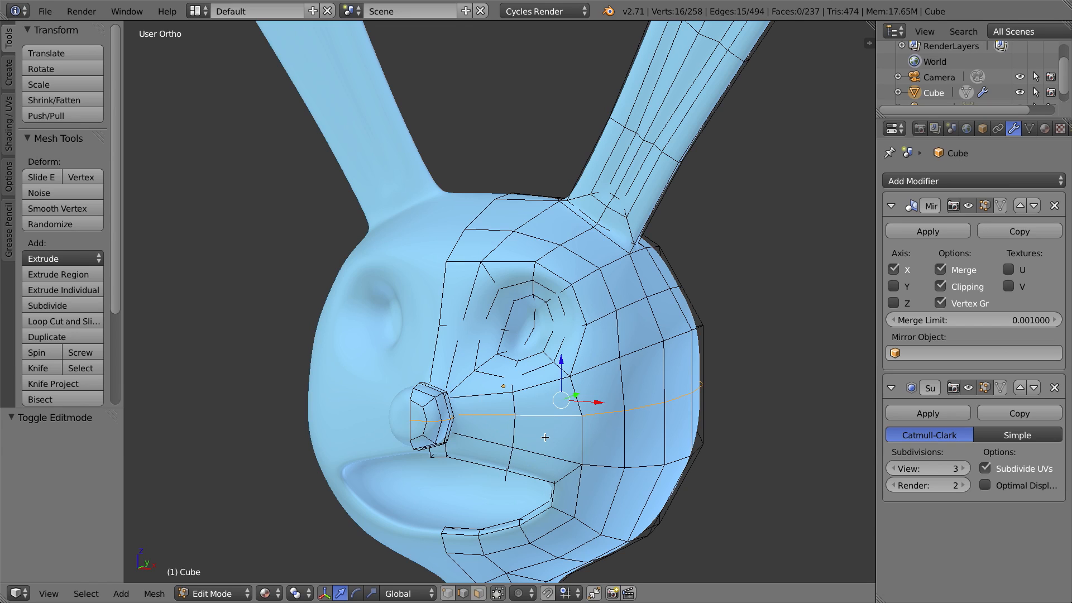
From front view, move the side-of-head vertex 0.083 along X to even the loop spacing.
key(KP_1)
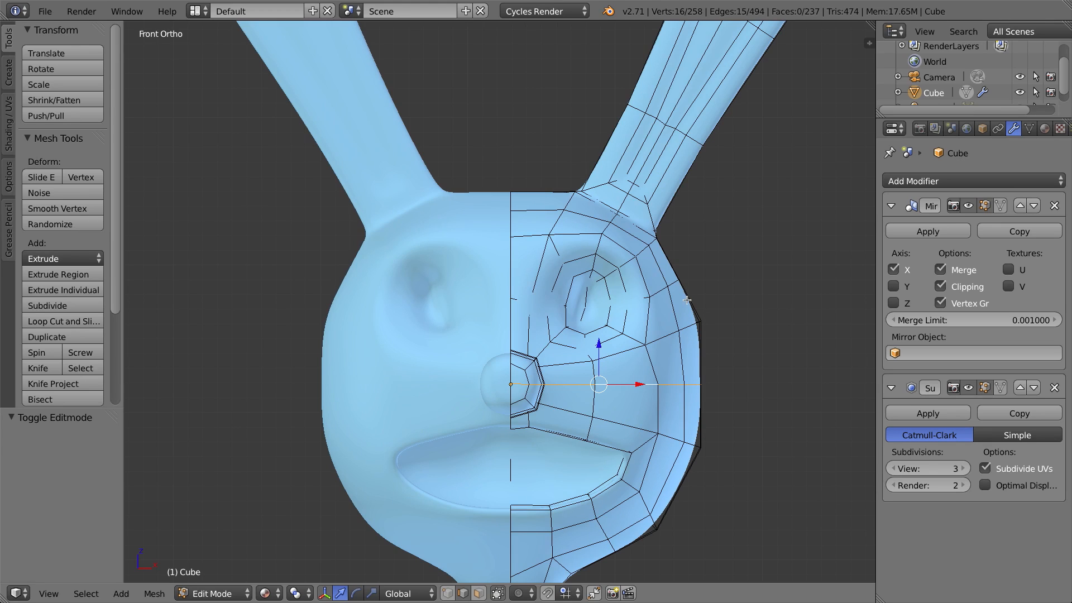
mouse_move(707, 397)
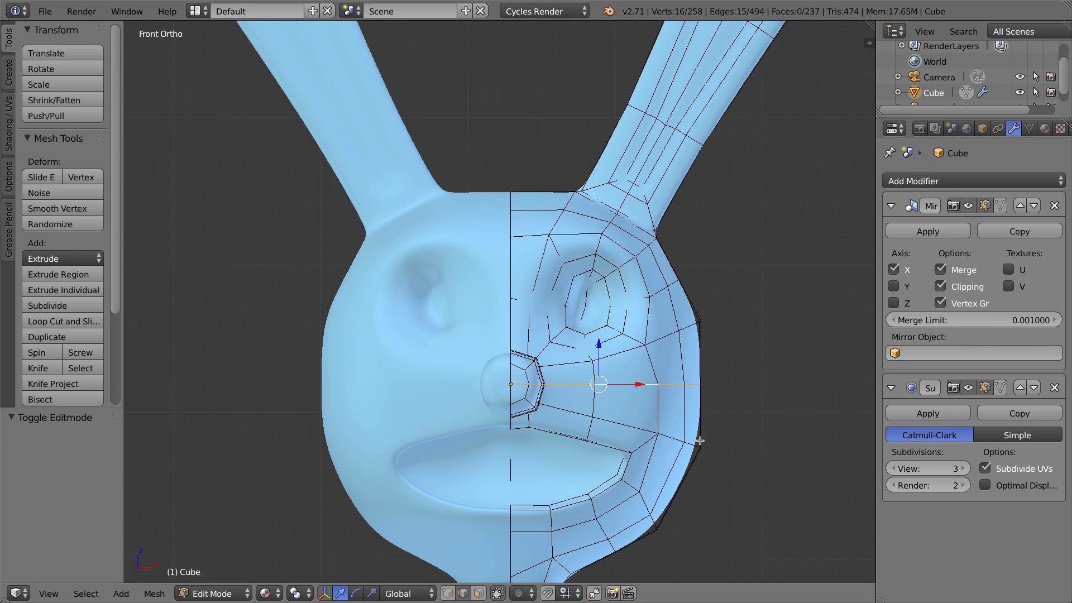
mouse_move(701, 443)
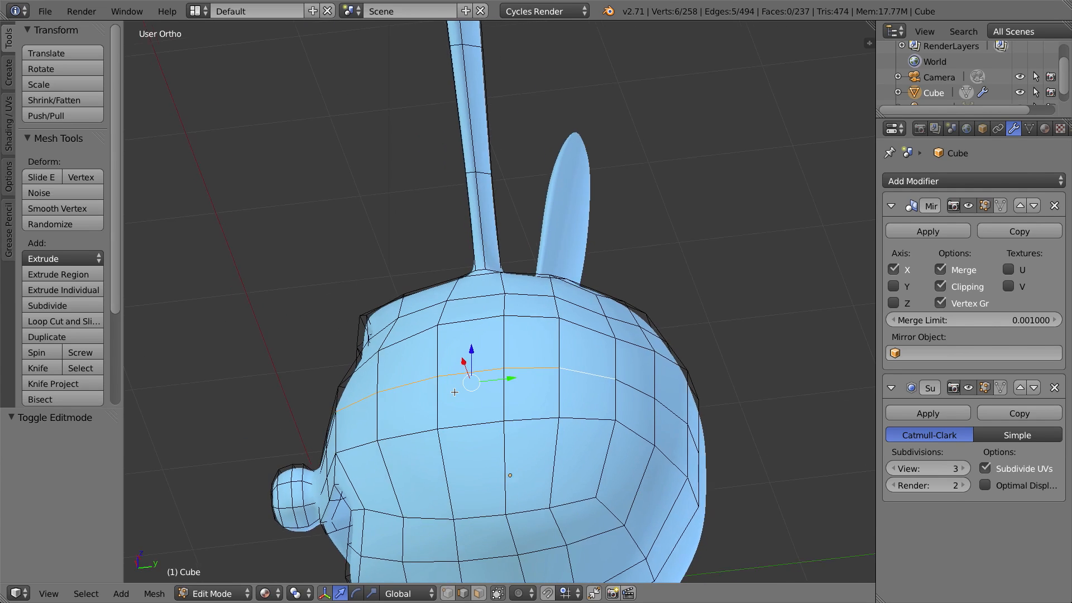
key(KP_1)
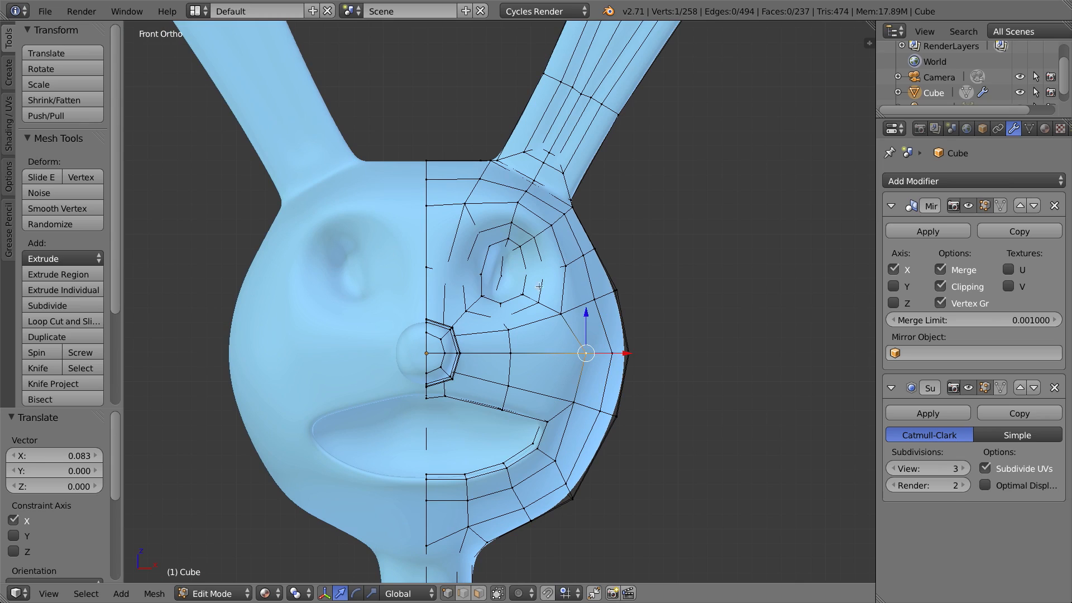
mouse_move(576, 450)
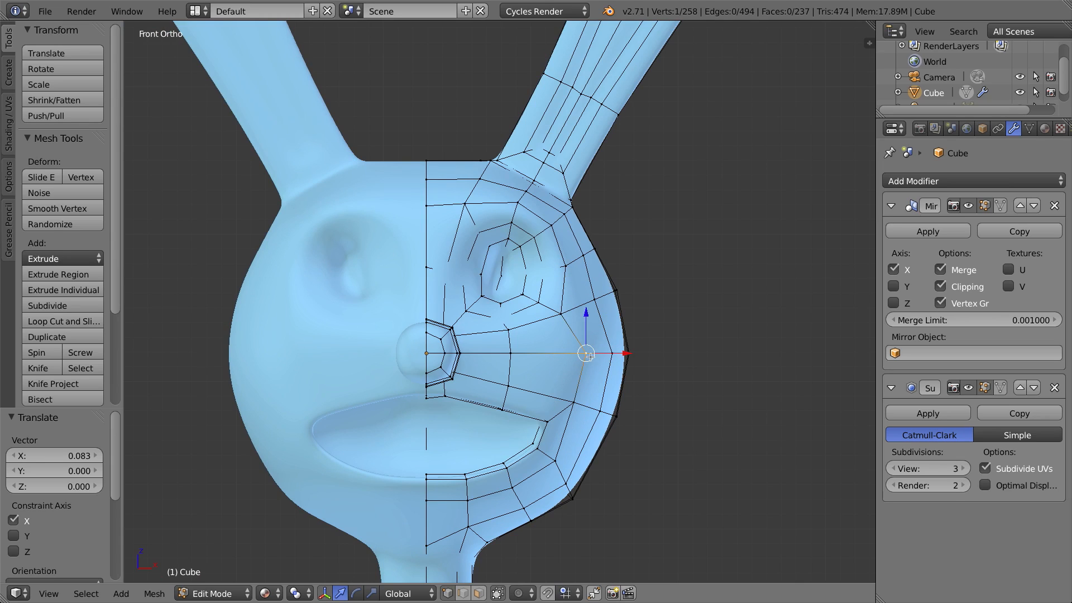
mouse_move(558, 353)
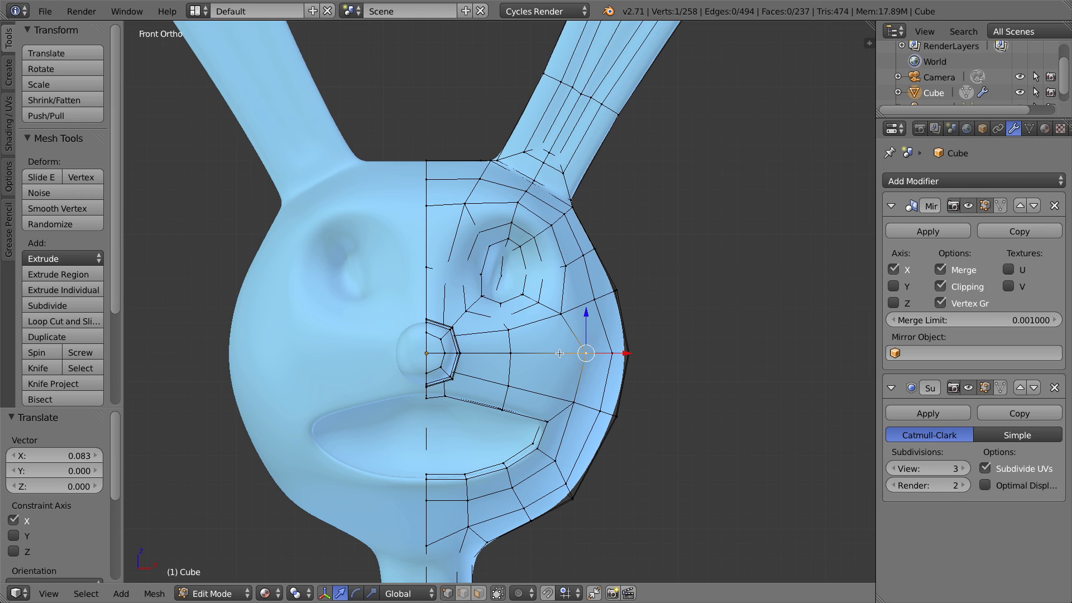
mouse_move(626, 363)
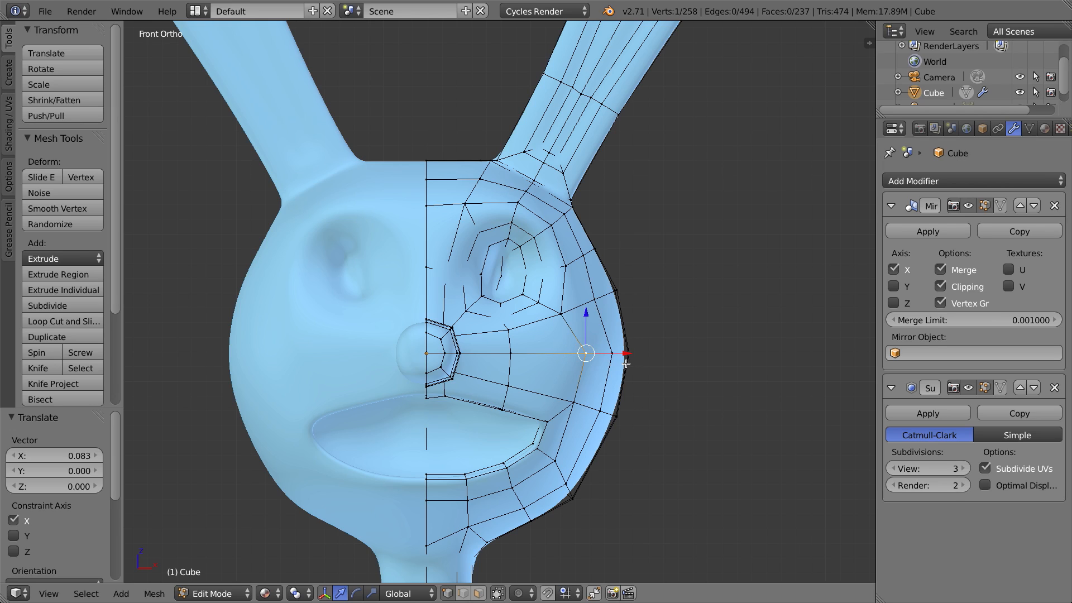
mouse_move(614, 331)
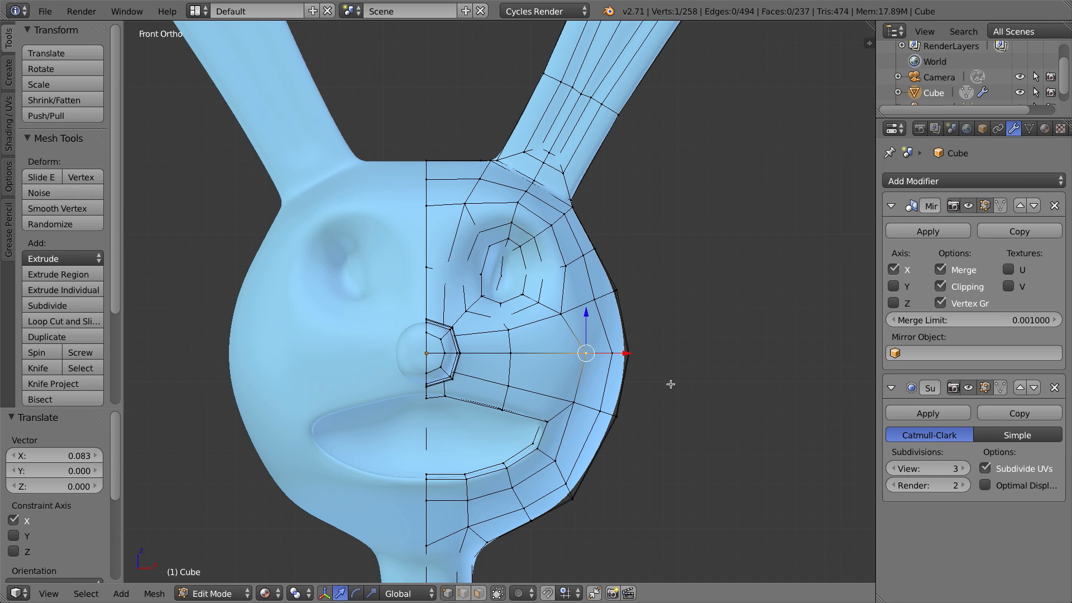
mouse_move(668, 306)
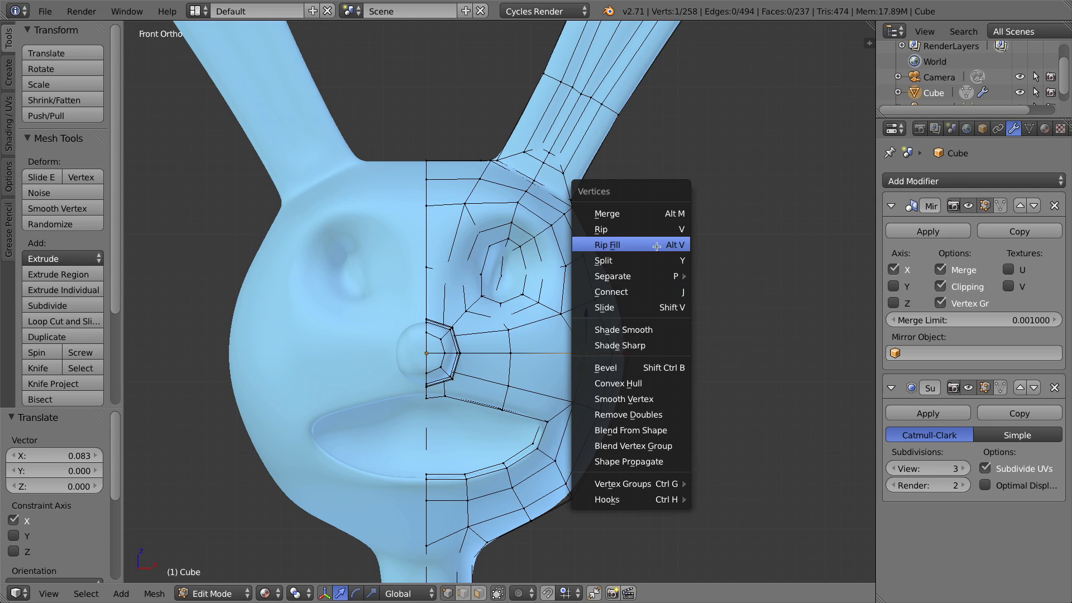
mouse_move(622, 383)
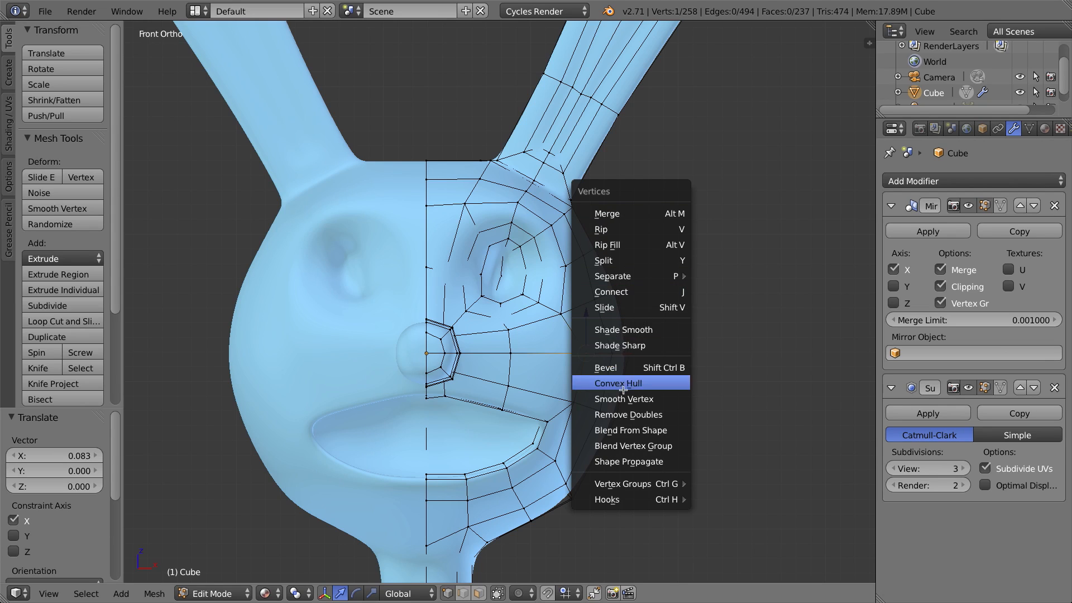
Cancel the Vertices menu, then start an Edge Slide on the selection from the Edges menu.
click(616, 383)
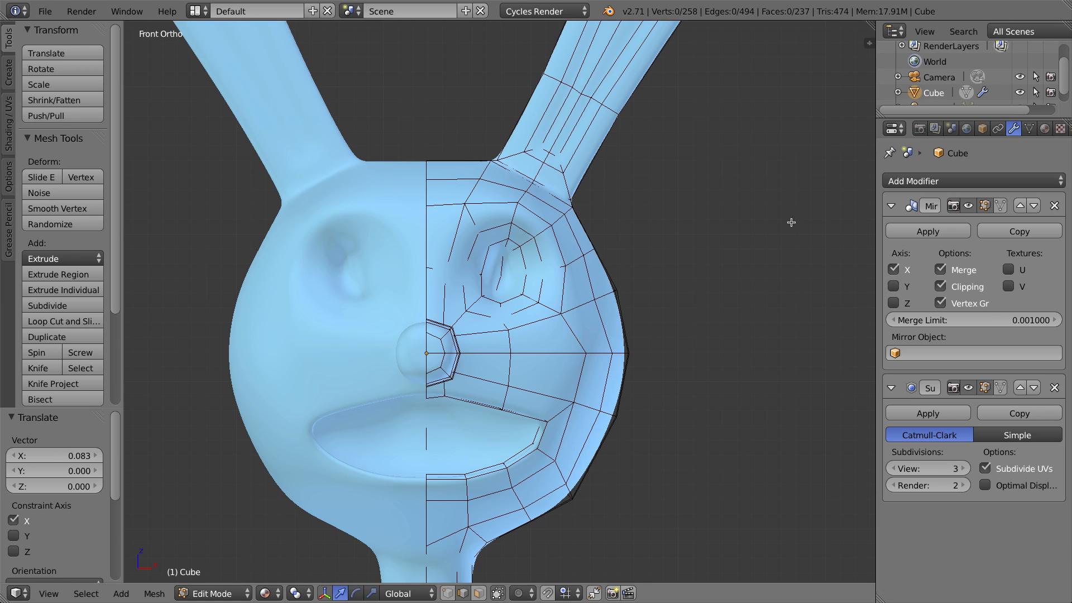
mouse_move(682, 267)
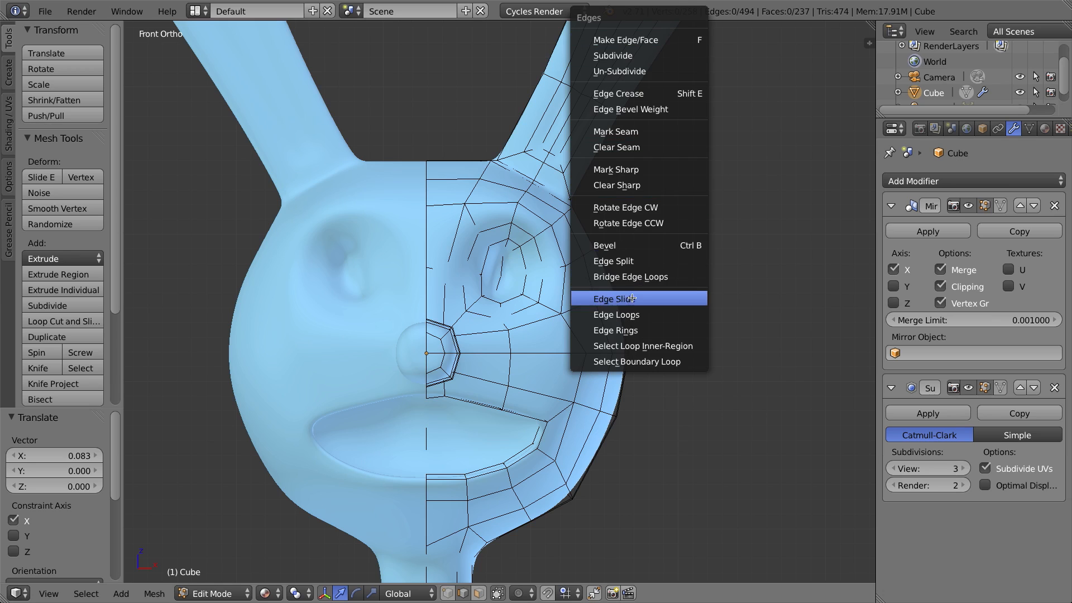
click(620, 299)
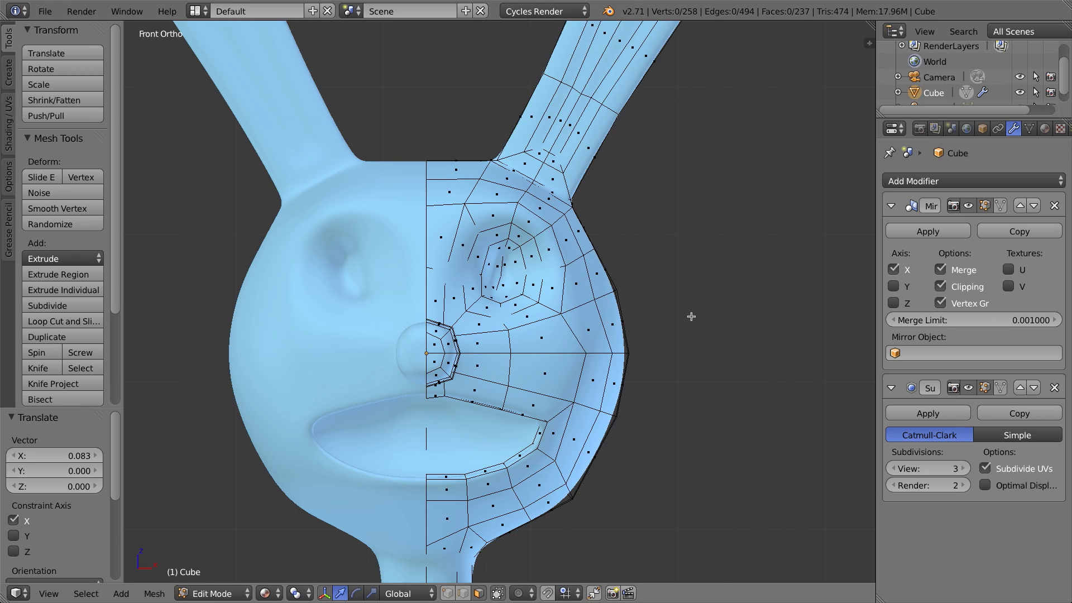
mouse_move(519, 574)
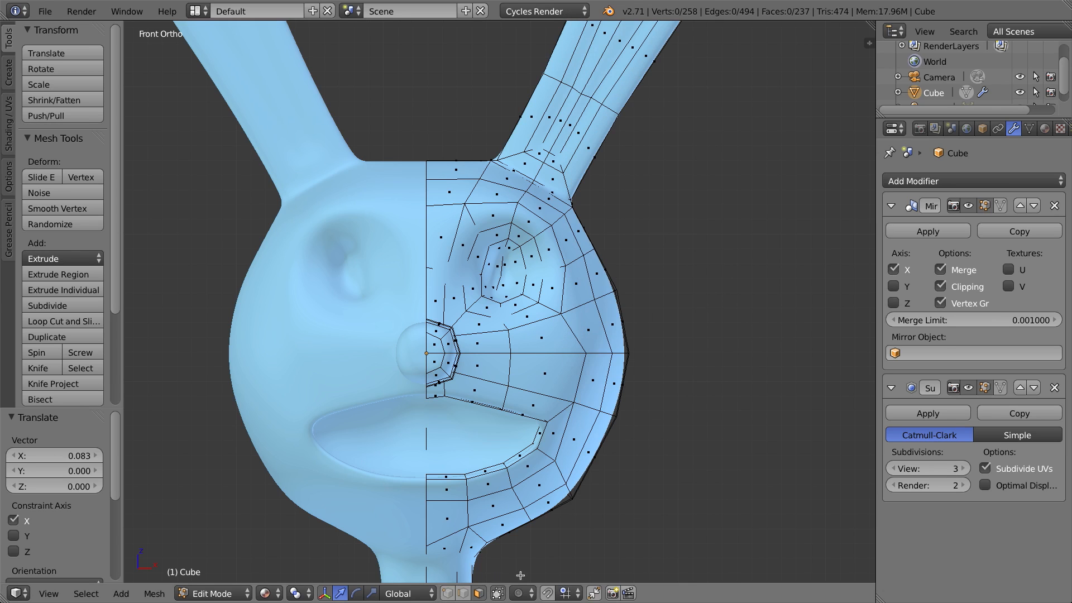
Back in vertex select, pull the ear-crease vertex 0.073 along Y and return to front view.
click(584, 353)
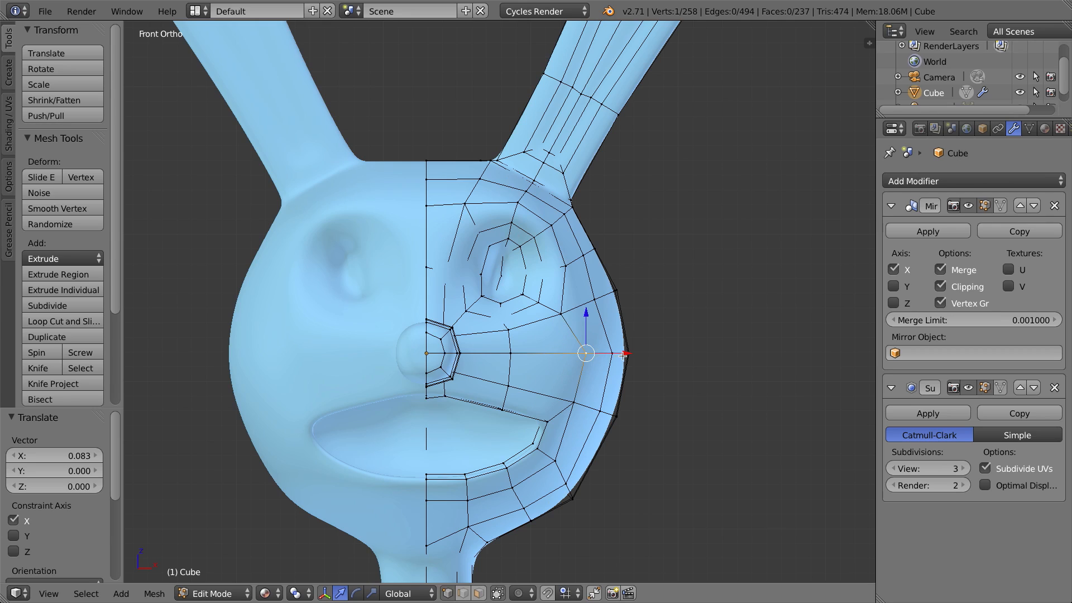
drag(584, 354, 605, 354)
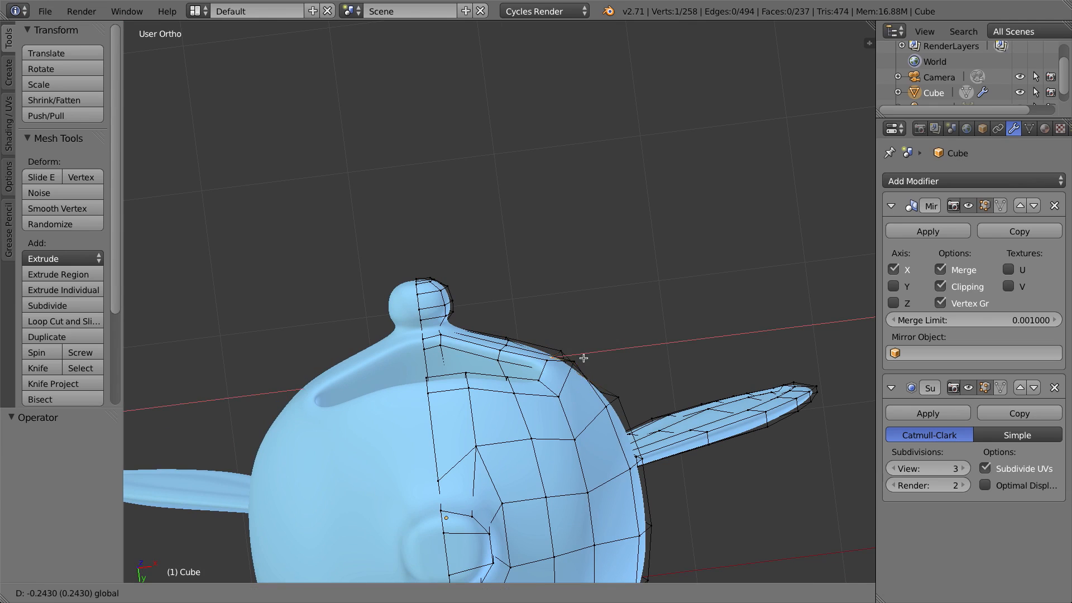
drag(583, 357, 570, 390)
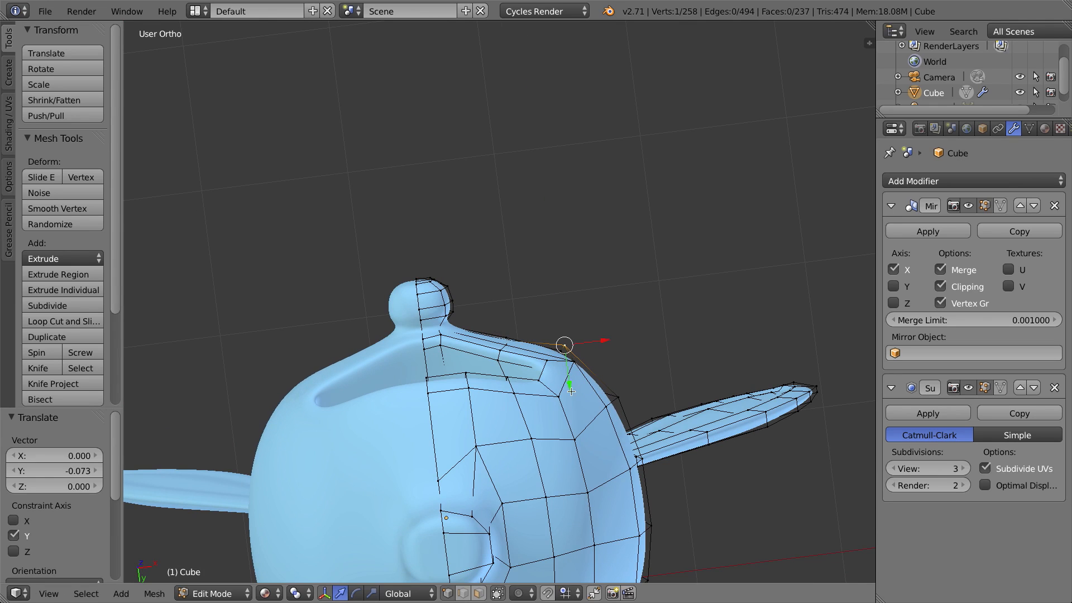
key(KP_1)
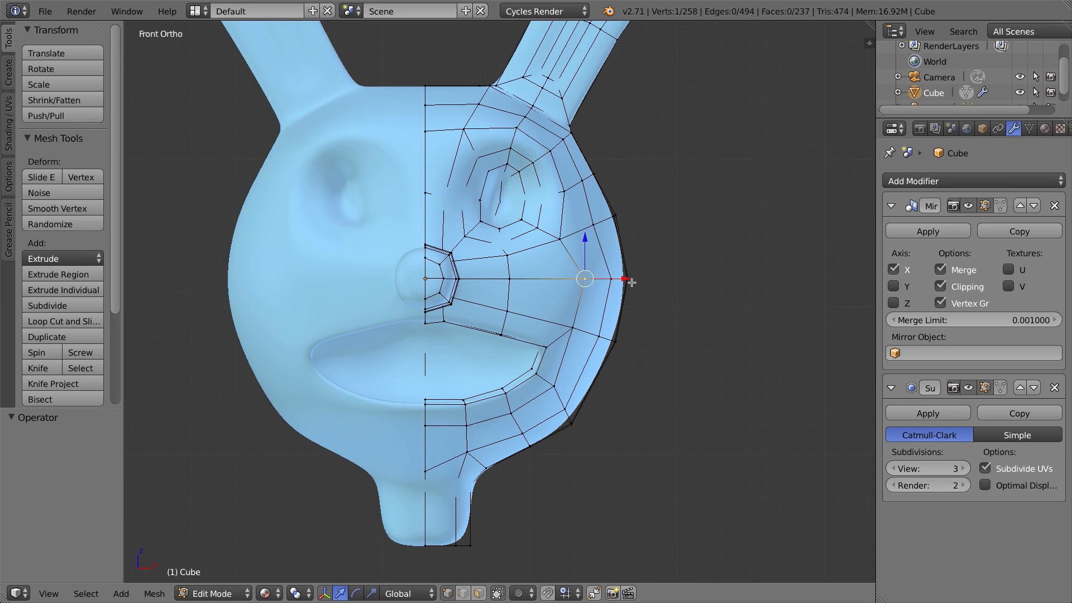
mouse_move(638, 262)
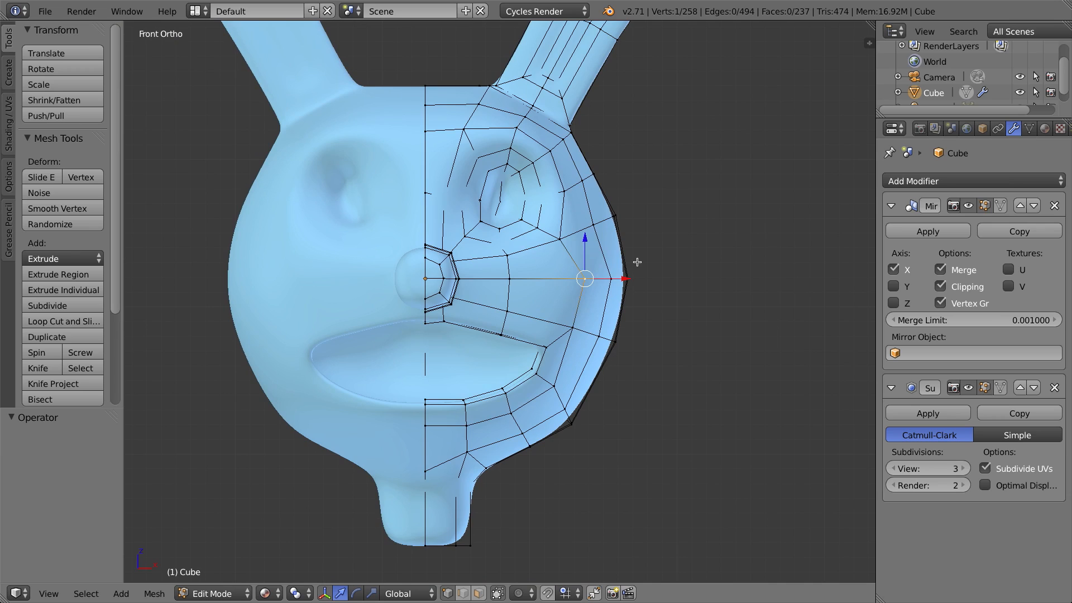
mouse_move(635, 262)
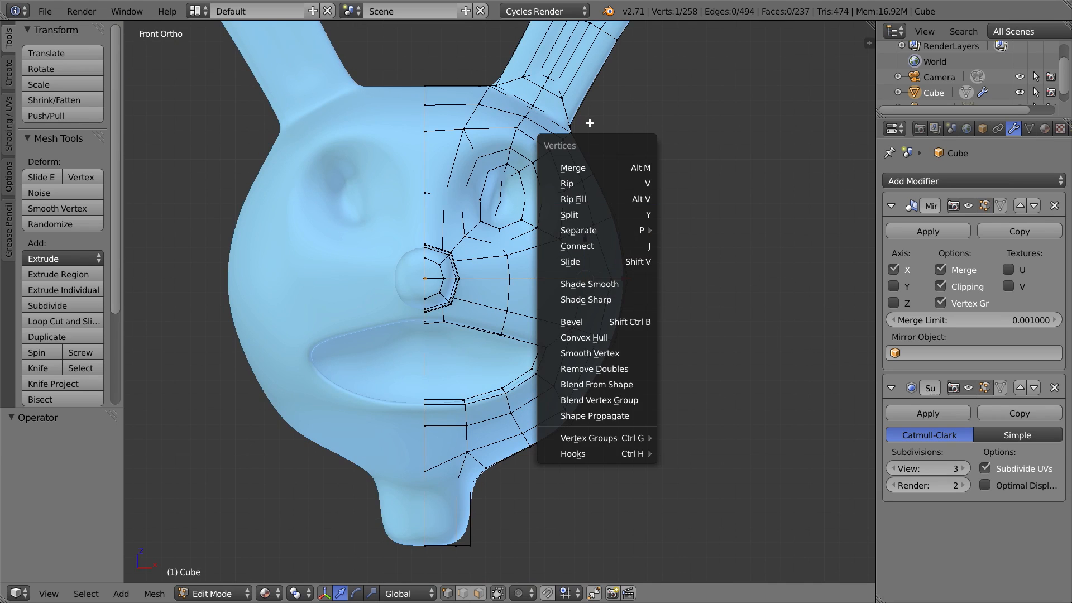
mouse_move(569, 261)
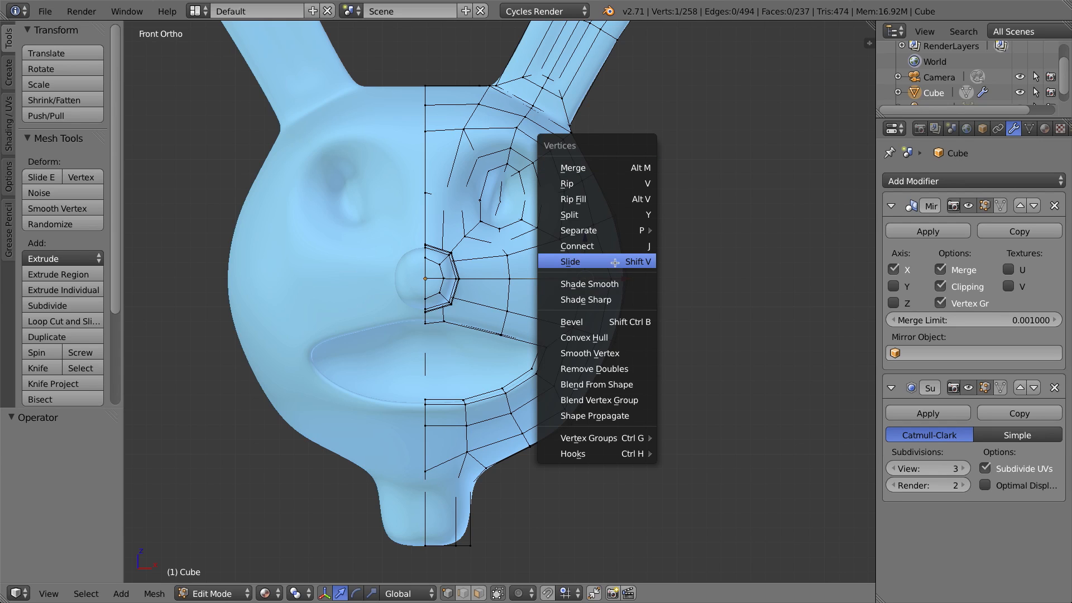
Vertex-slide the mid-face vertex beside the nose 0.163 along its edge and confirm.
click(570, 261)
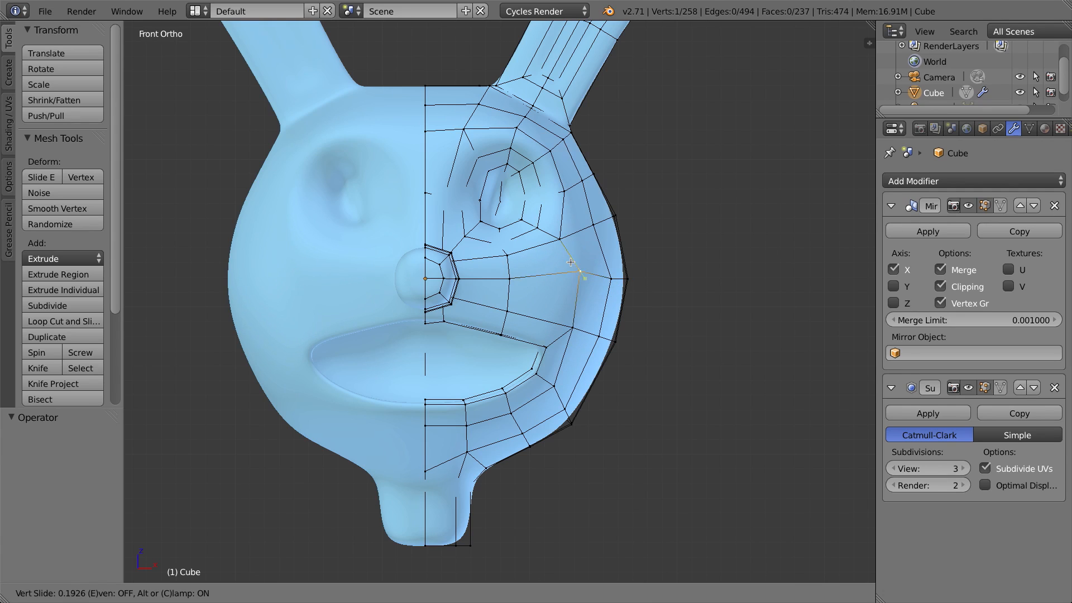
mouse_move(574, 276)
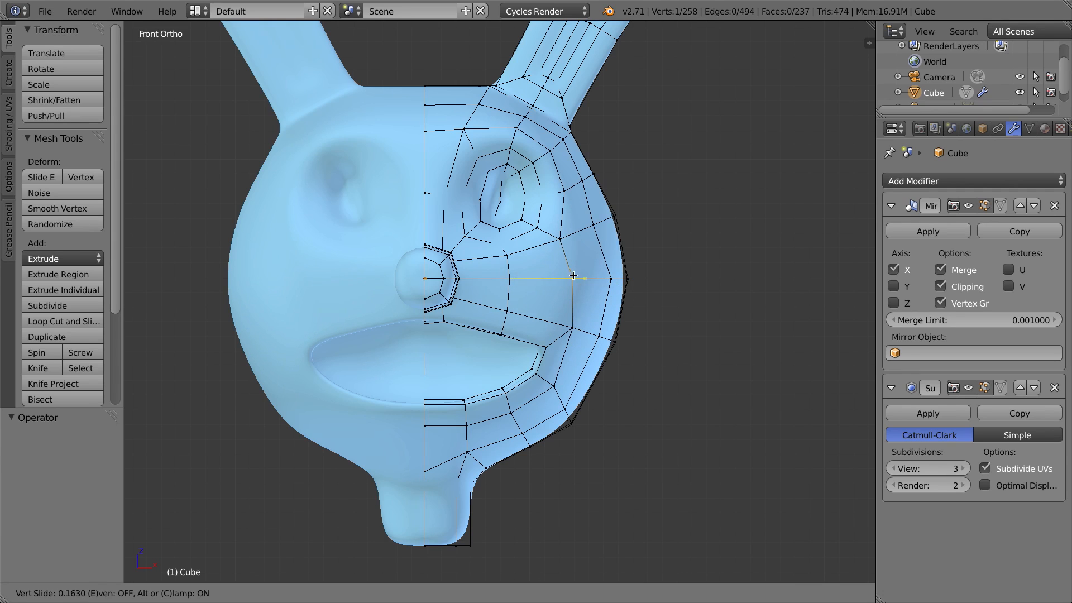
mouse_move(565, 279)
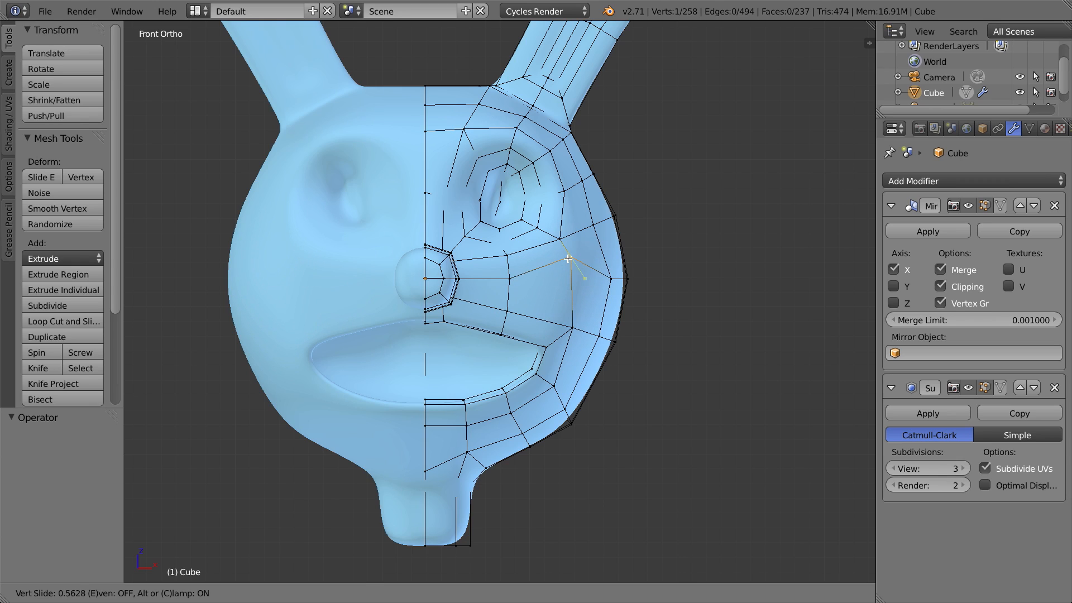
mouse_move(567, 258)
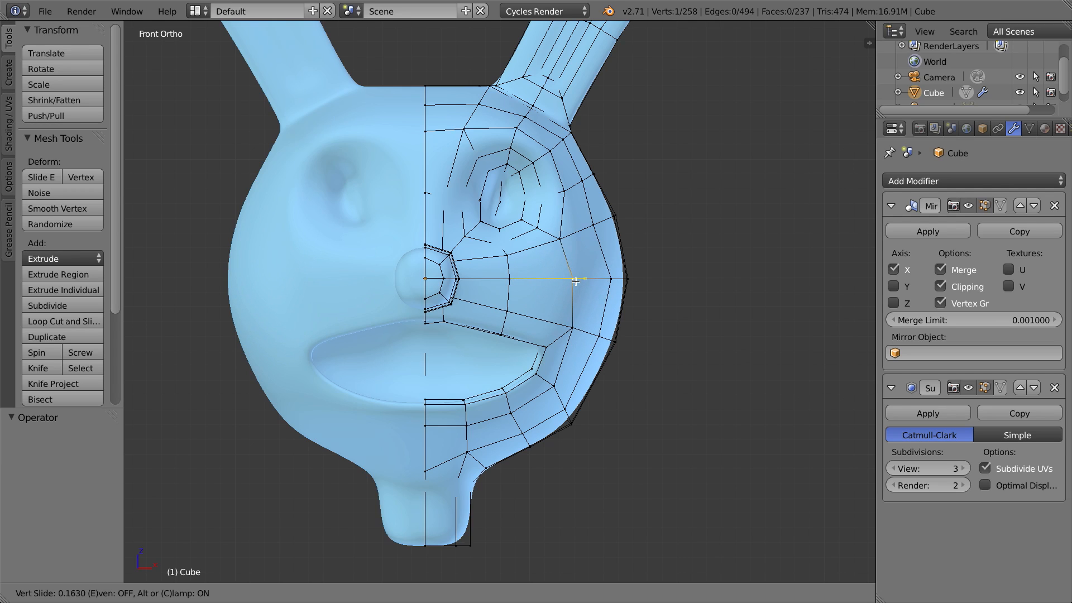
click(570, 279)
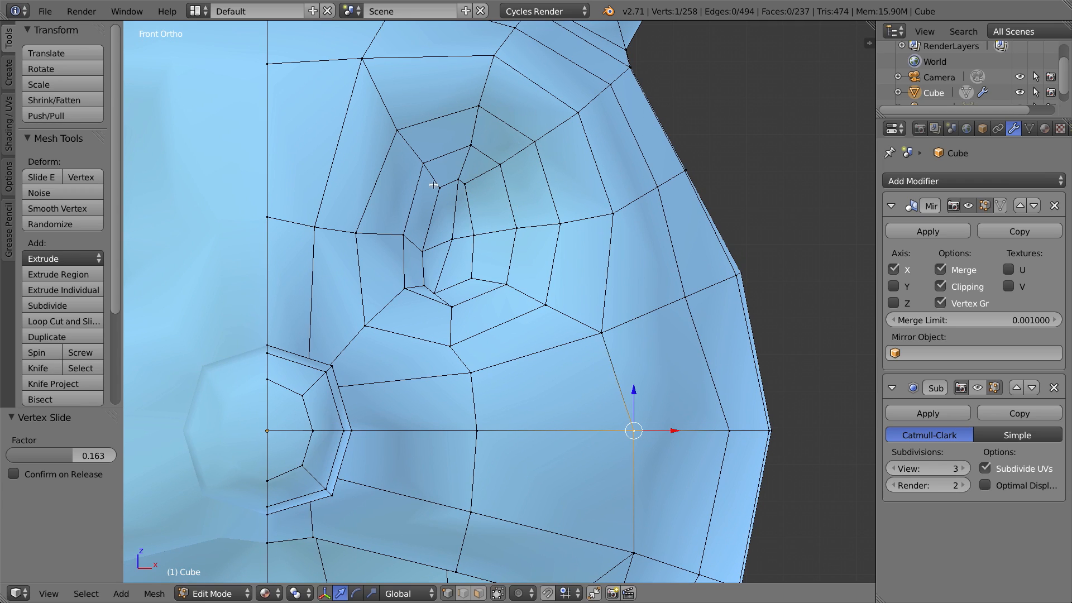
mouse_move(479, 180)
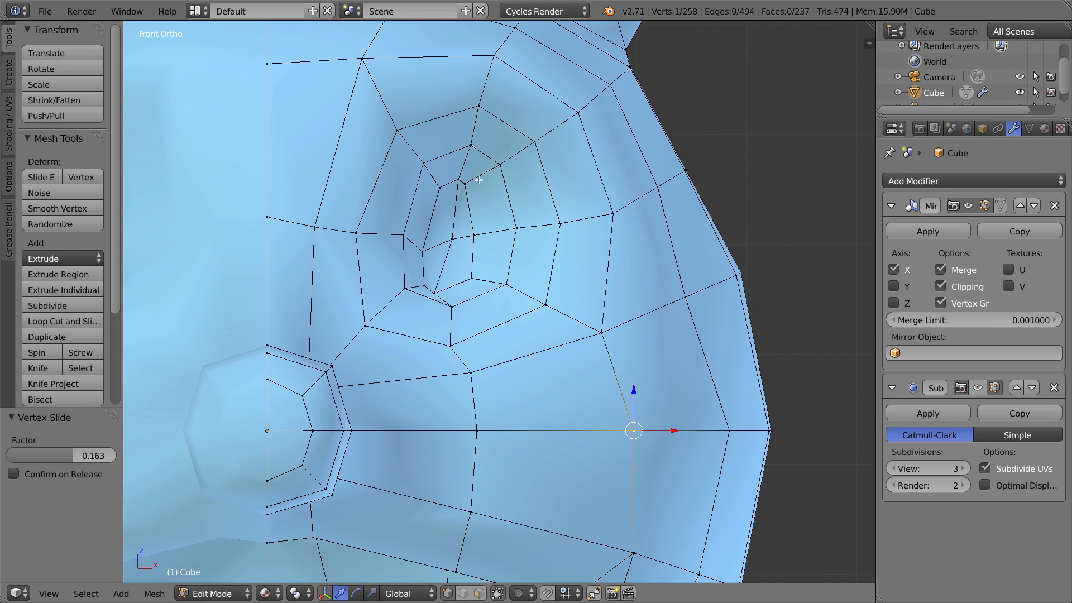
mouse_move(483, 189)
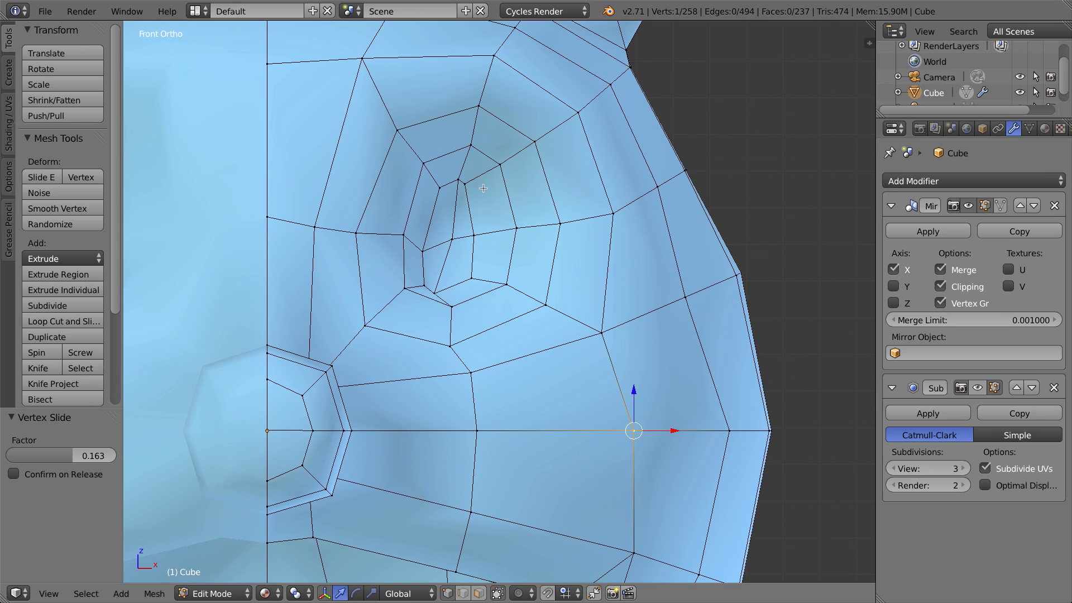
mouse_move(457, 254)
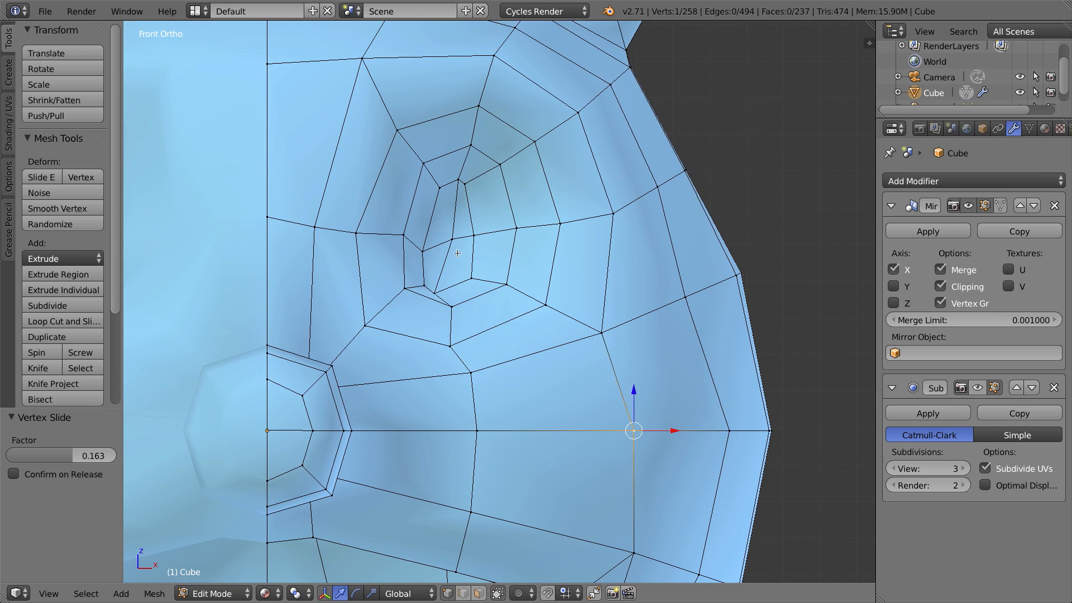
mouse_move(559, 451)
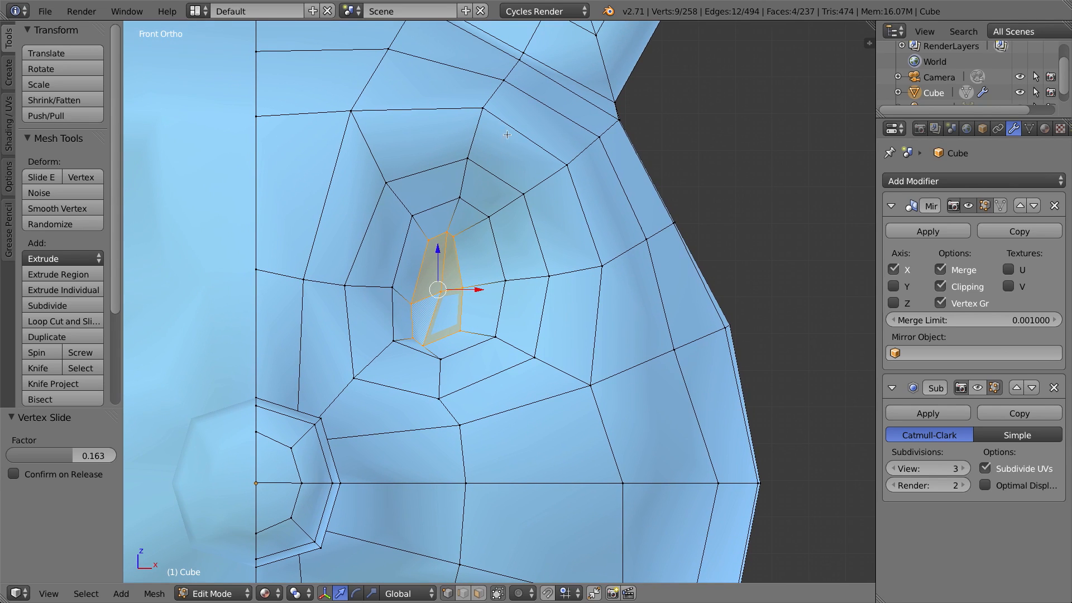
mouse_move(560, 184)
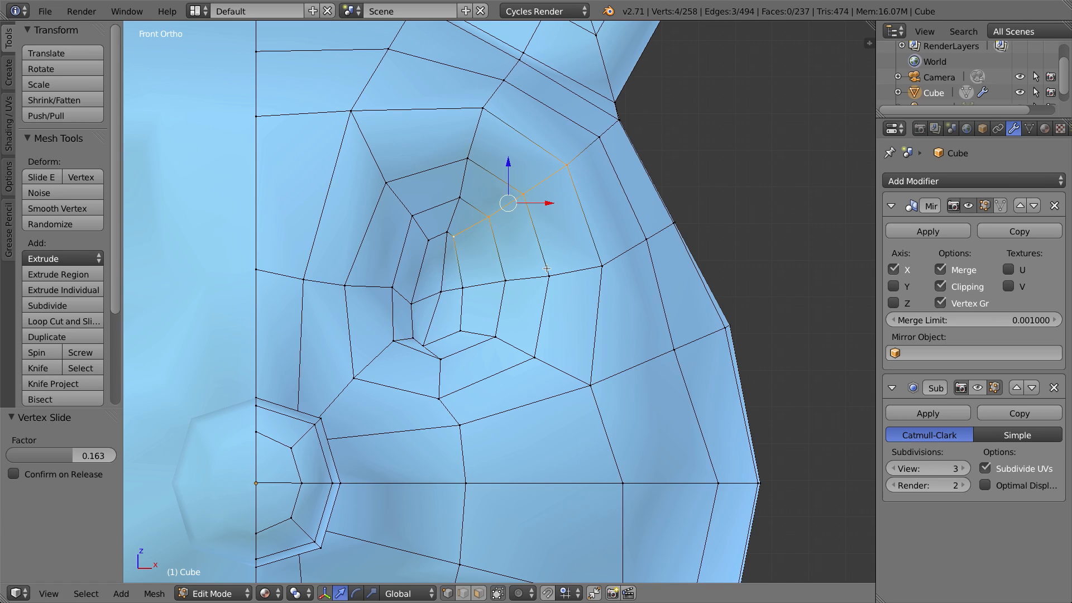
mouse_move(462, 229)
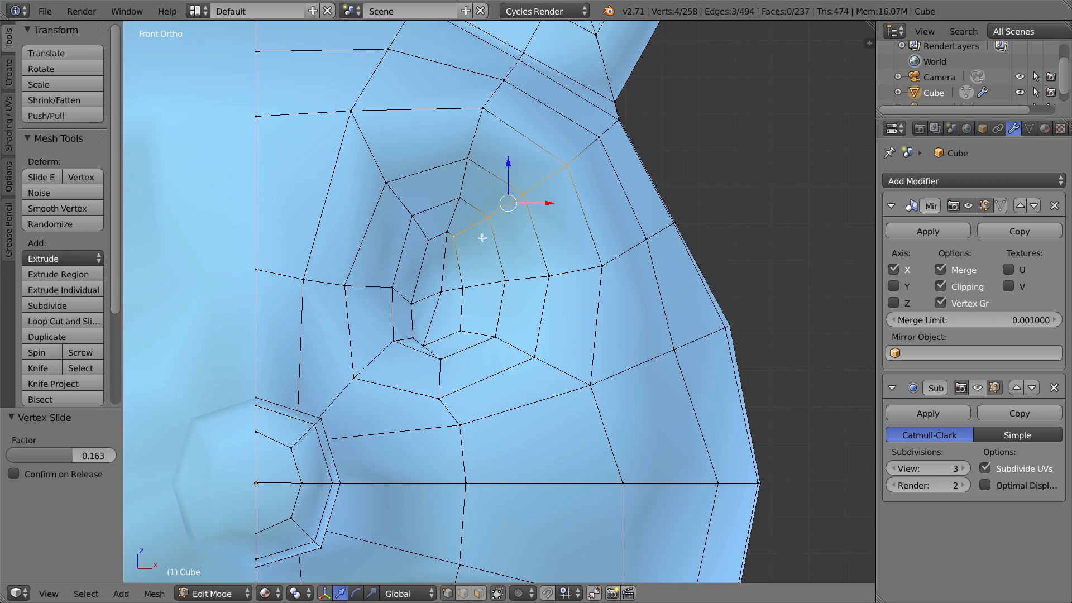
mouse_move(533, 162)
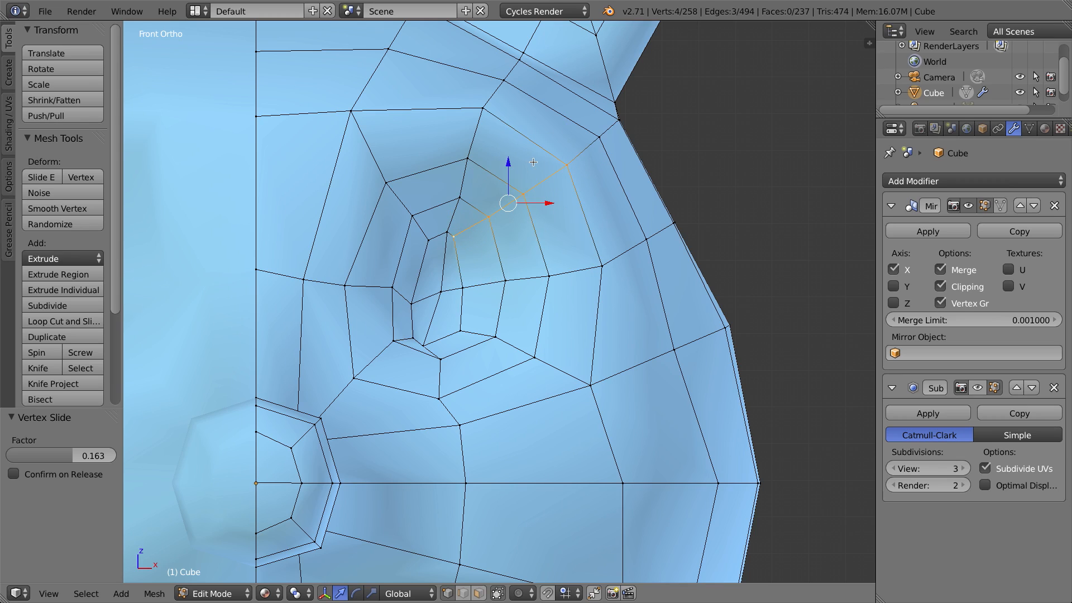
mouse_move(458, 236)
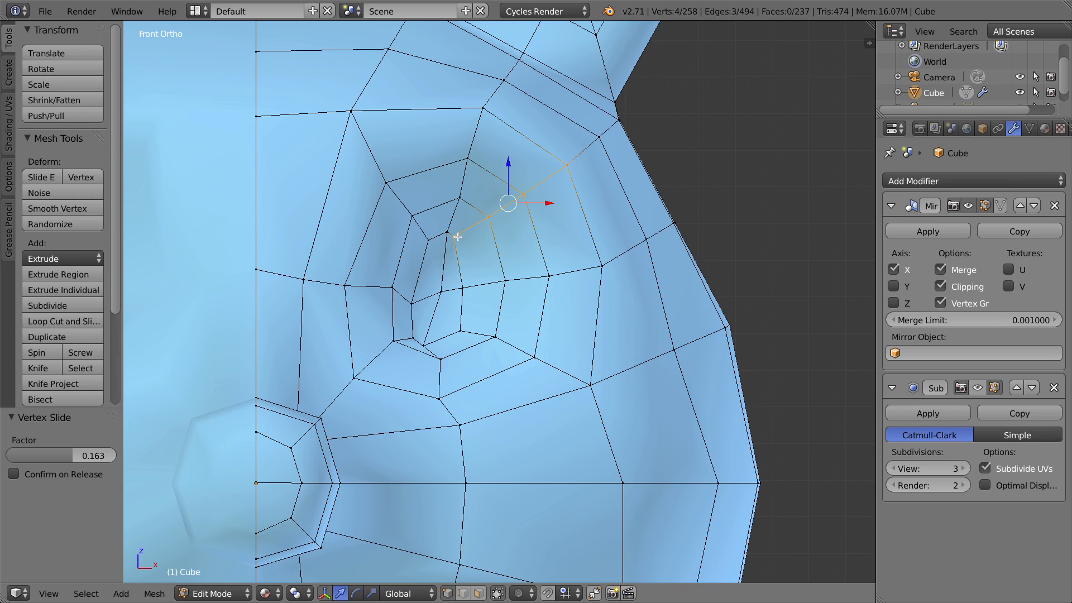
mouse_move(494, 75)
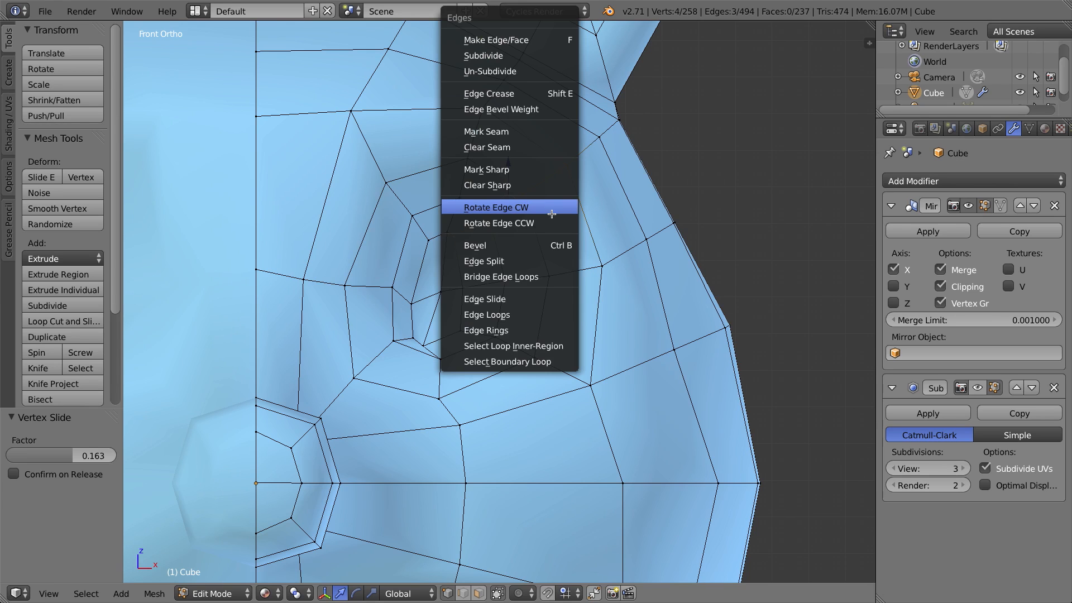
mouse_move(519, 304)
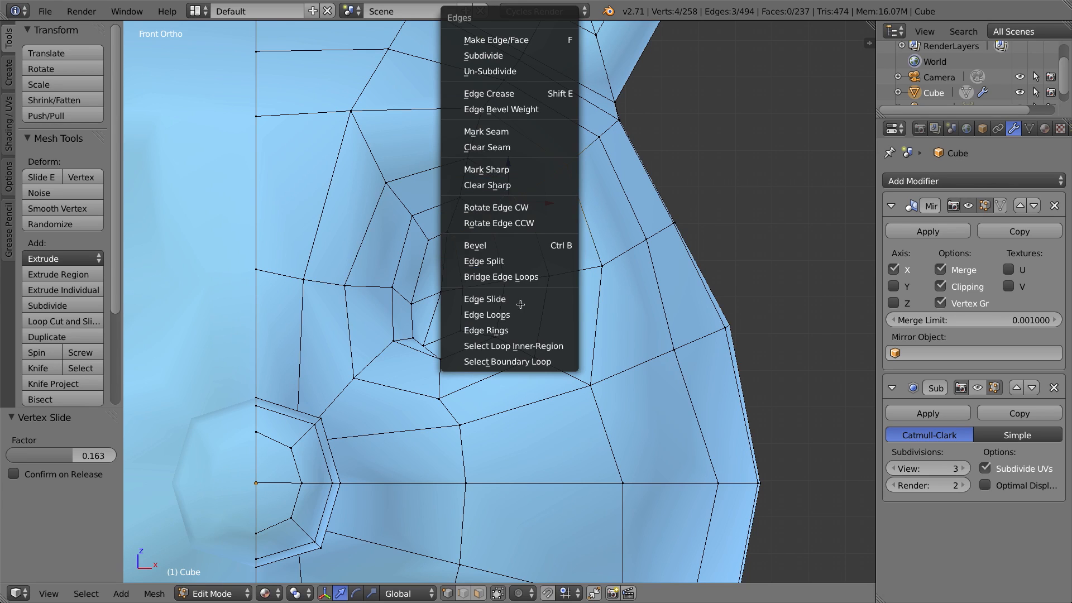
Edge-slide the row of edges beside the eye by -0.471, toward the eye socket.
click(484, 299)
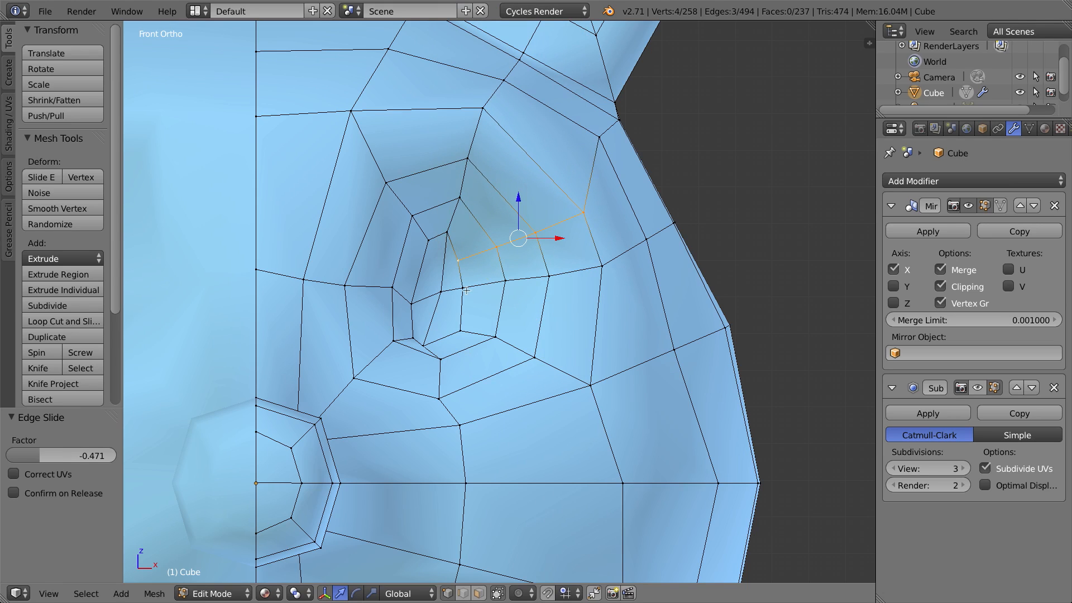
mouse_move(538, 241)
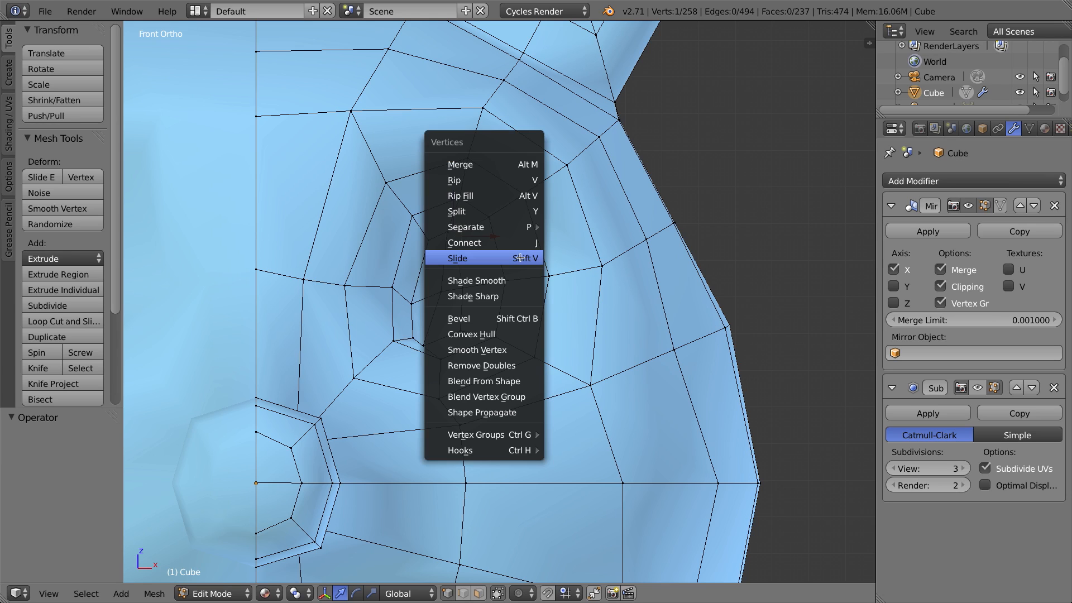
Slide the vertex near the eye 0.082 along its edge via the Vertices menu.
click(457, 258)
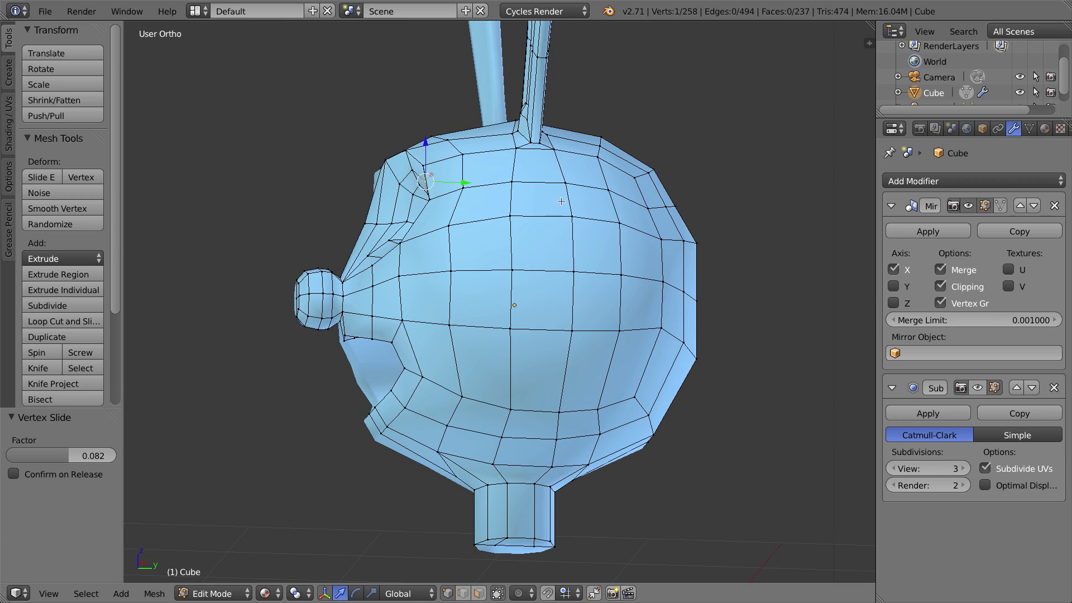
mouse_move(395, 218)
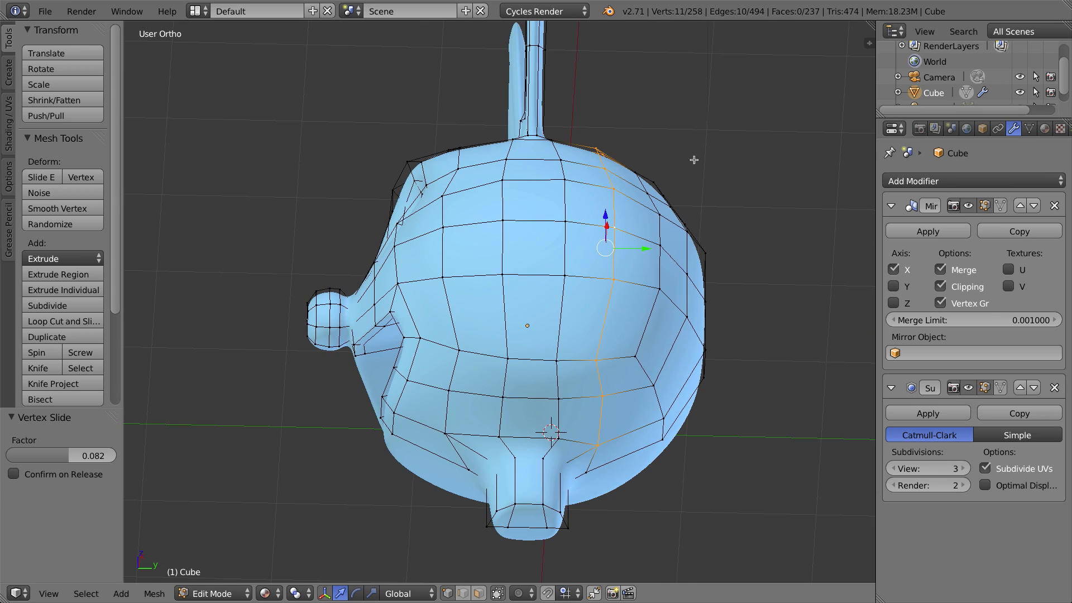
Edge-slide the vertical loop on the head's side along the surface to even its spacing.
click(154, 593)
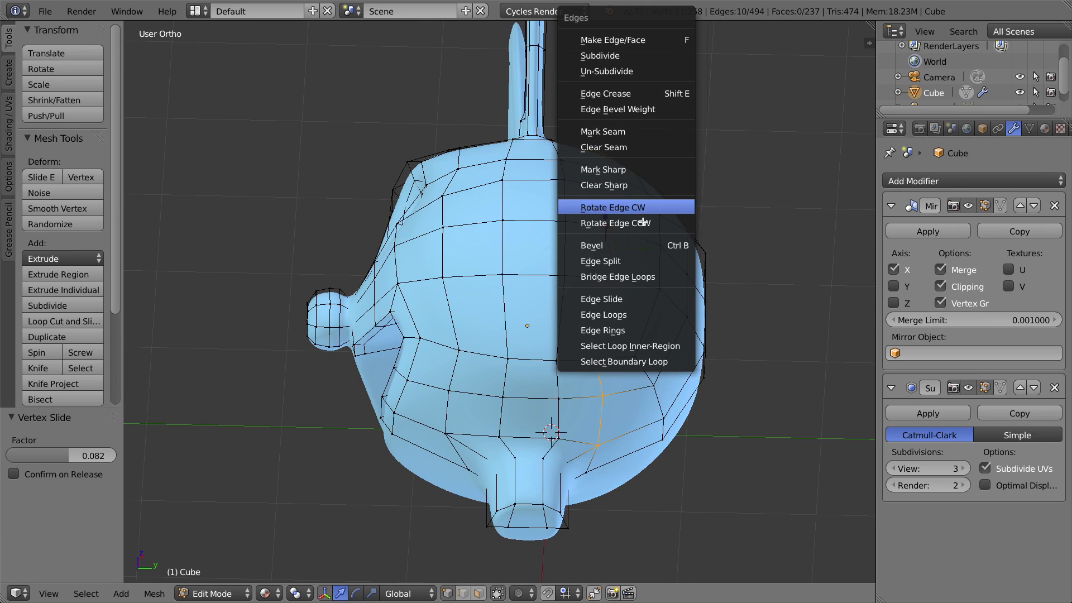
mouse_move(601, 300)
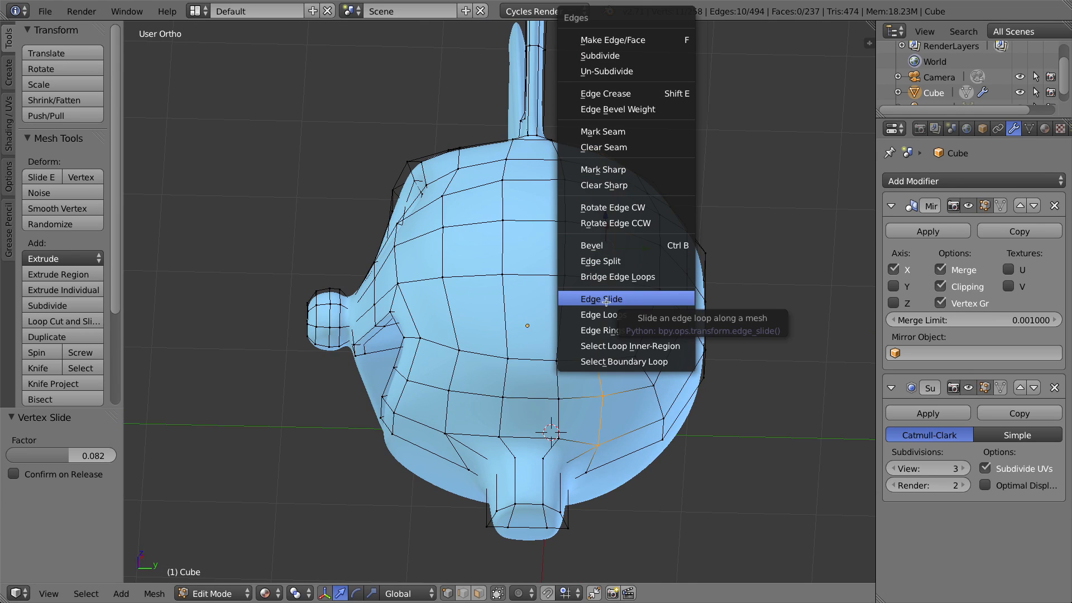
click(601, 299)
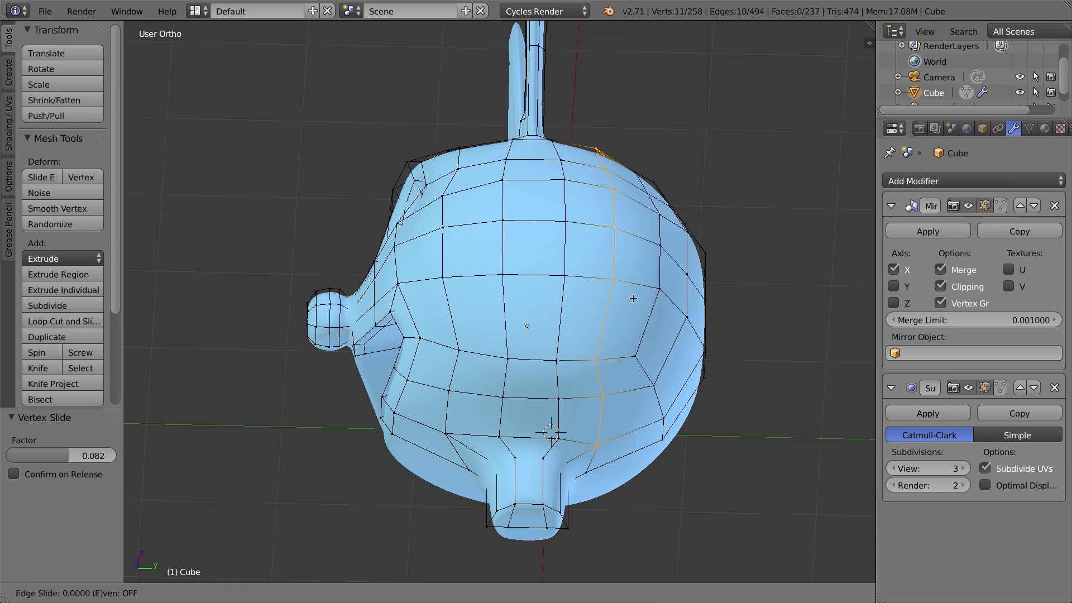
drag(602, 287, 595, 294)
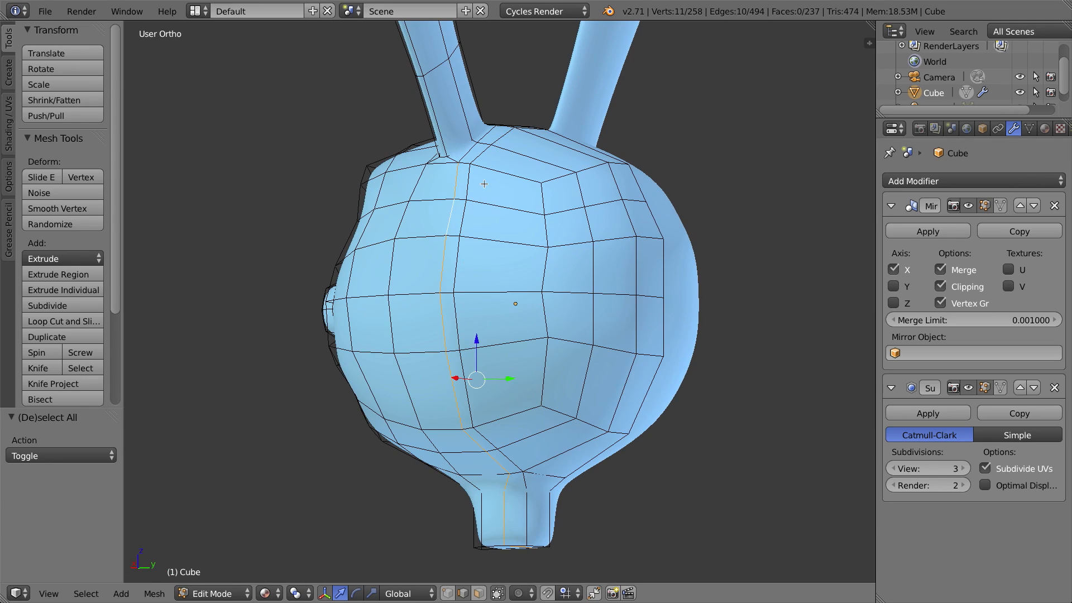
mouse_move(472, 199)
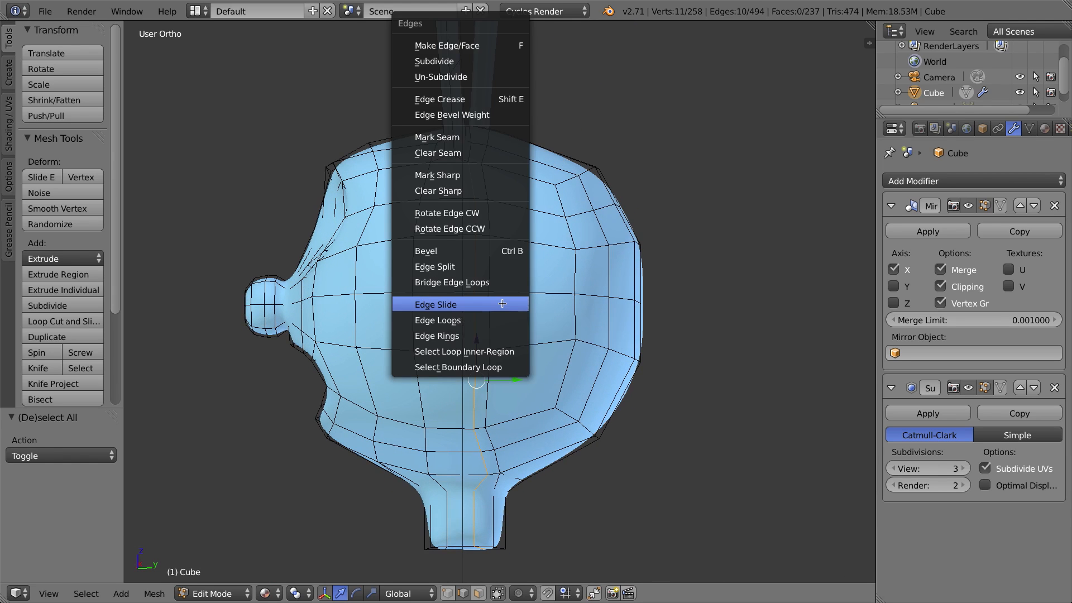
Edge-slide the back-of-head vertical loop twice, settling it at -0.420.
click(437, 304)
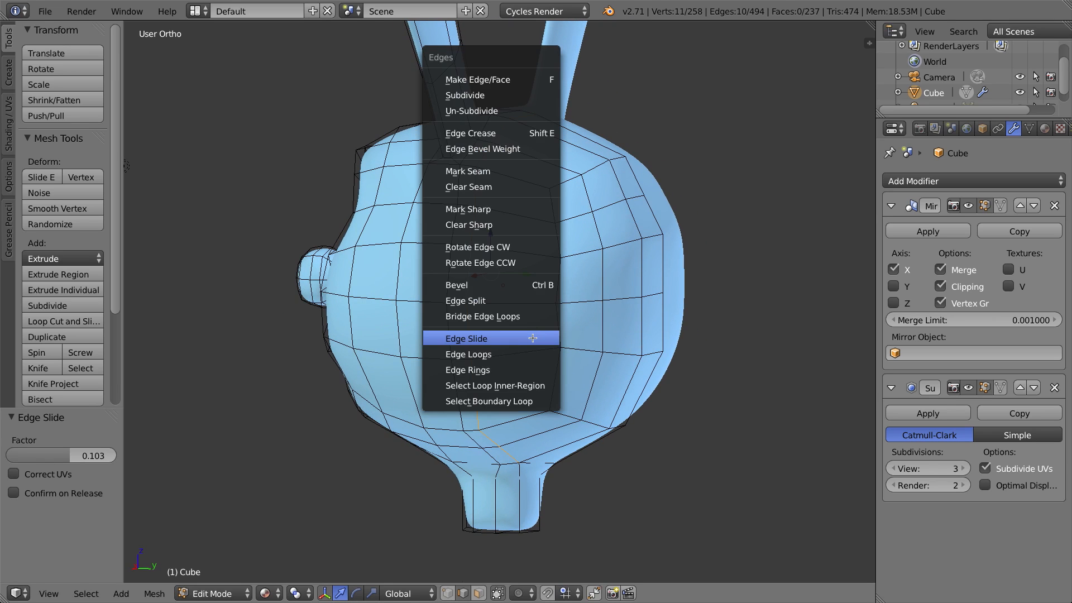
click(467, 338)
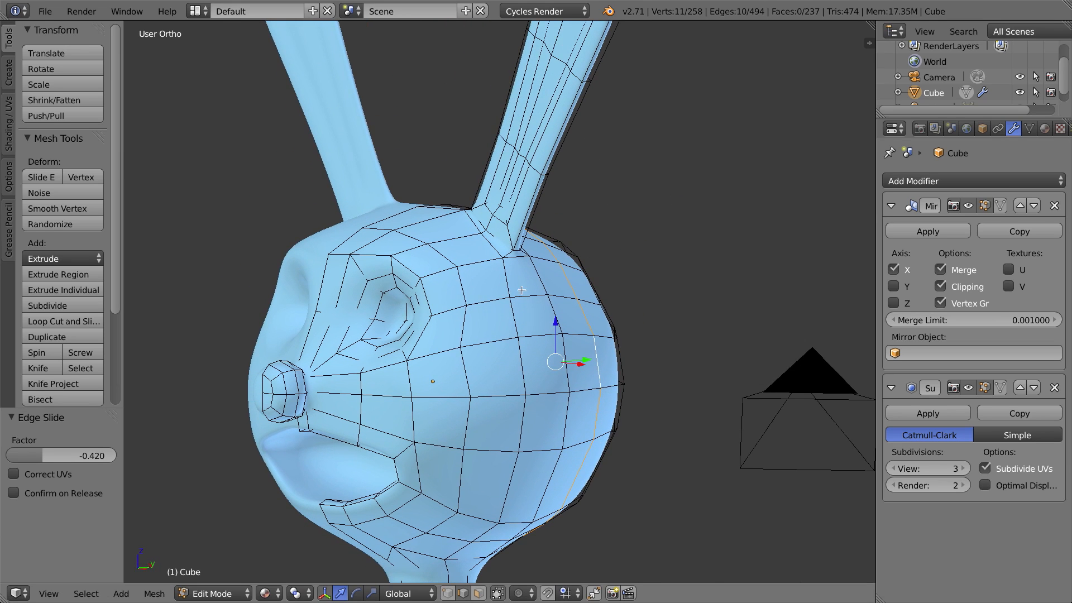
mouse_move(955, 451)
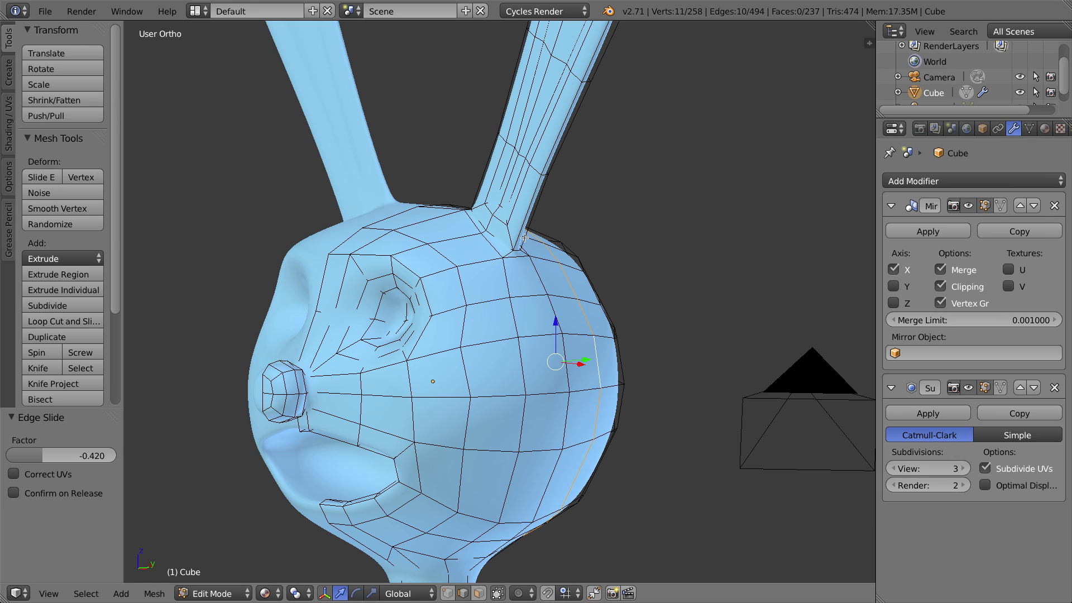
Slide the ear-base edges, check the smoothed crease in Object Mode, and return to editing.
scroll(up, 3)
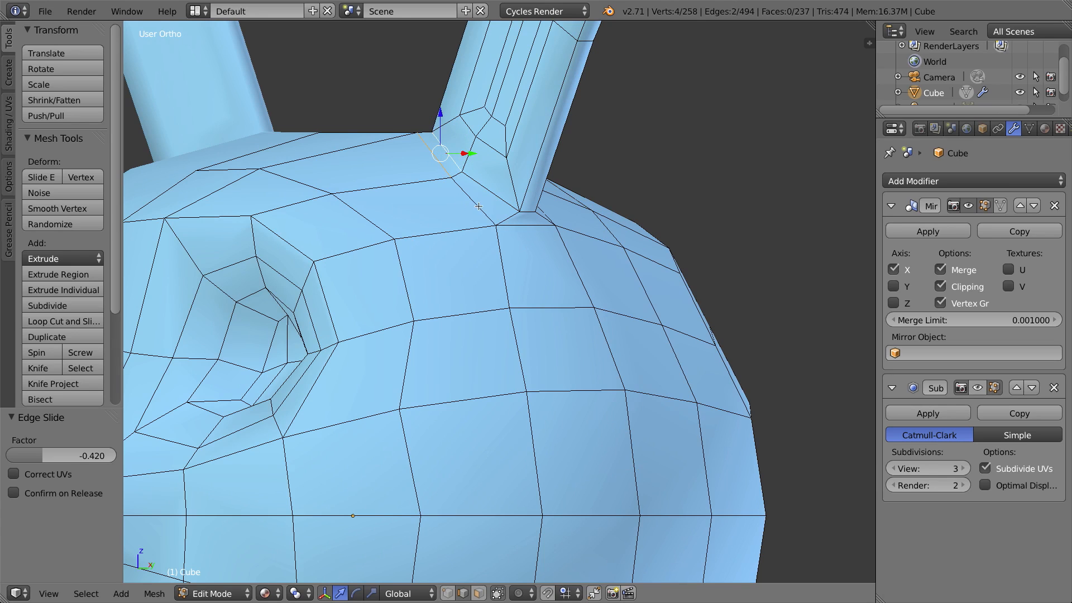
mouse_move(459, 196)
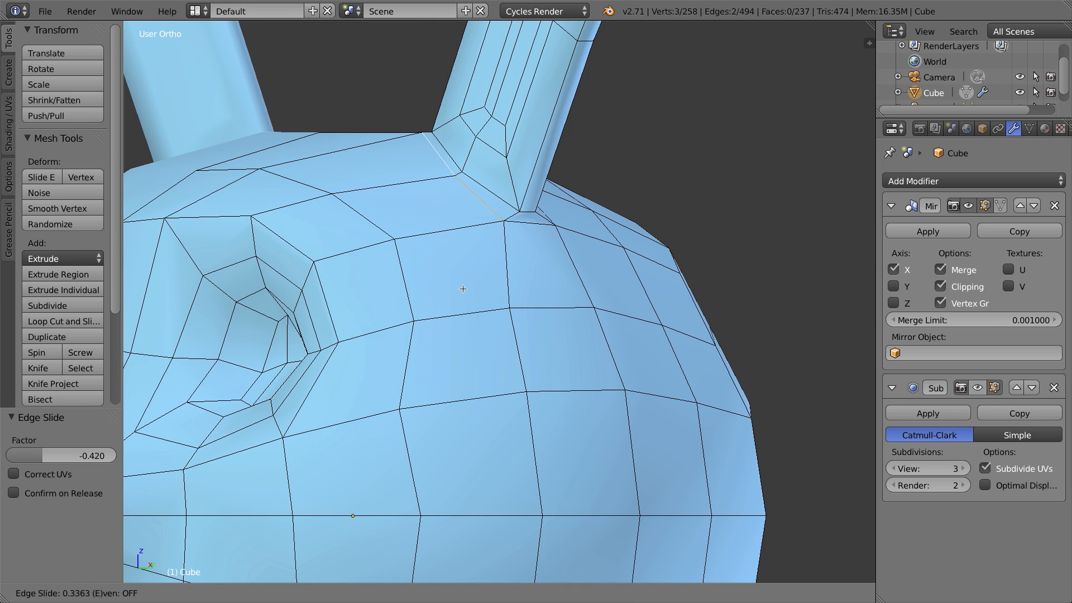
key(Tab)
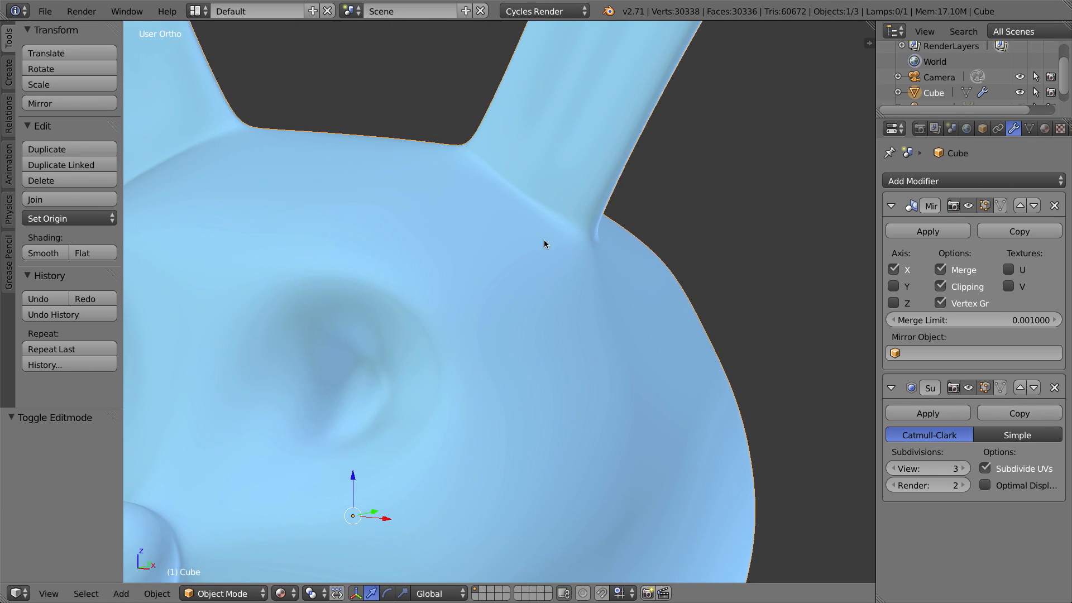
key(Tab)
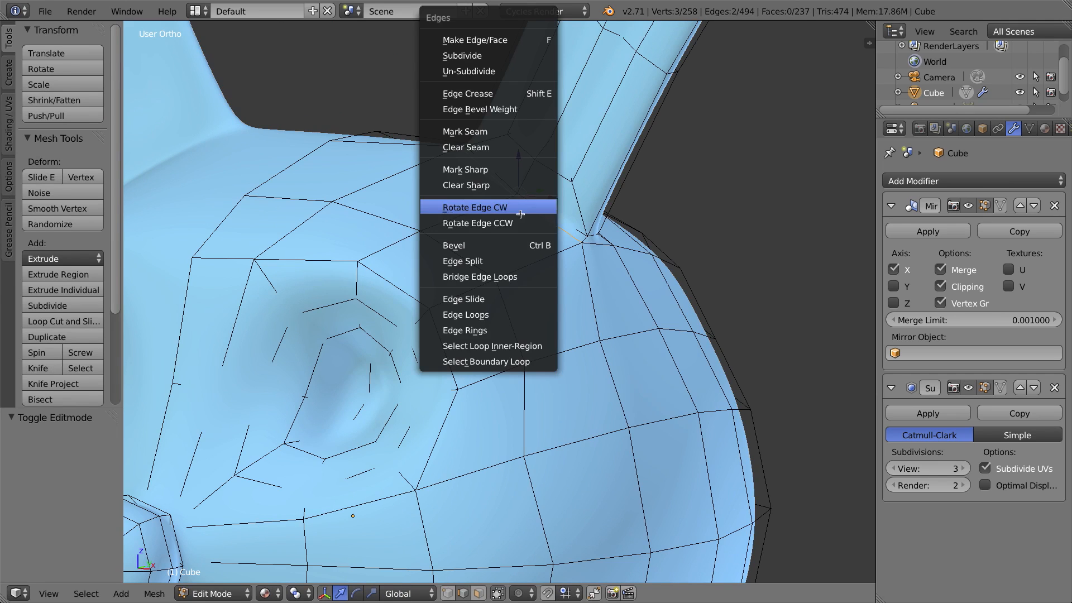
Adjust the ear-base edge once more and leave edit mode to view the smoothed head.
click(462, 299)
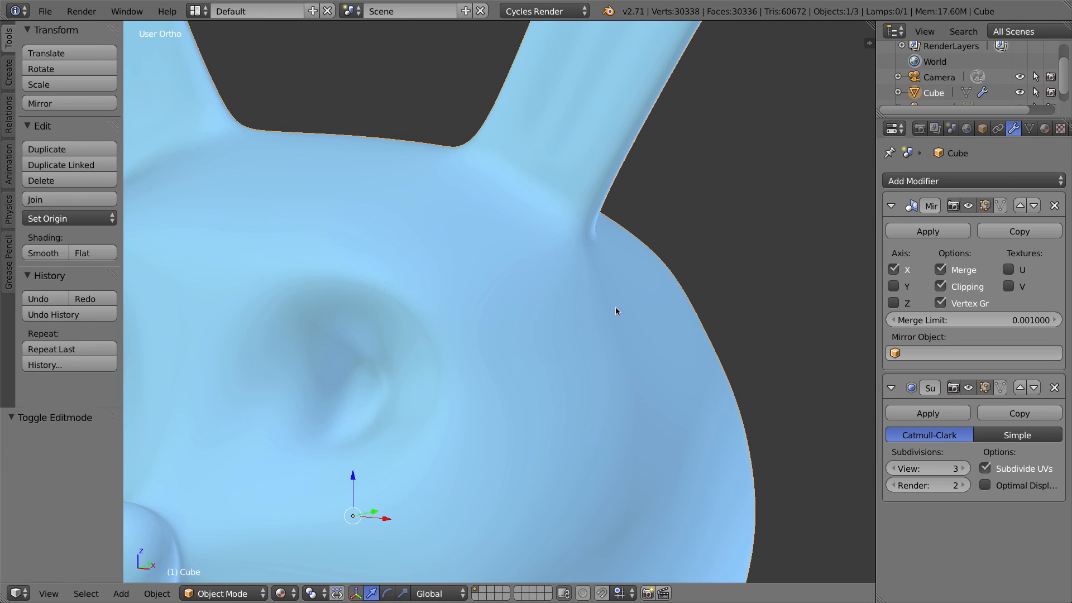
mouse_move(602, 304)
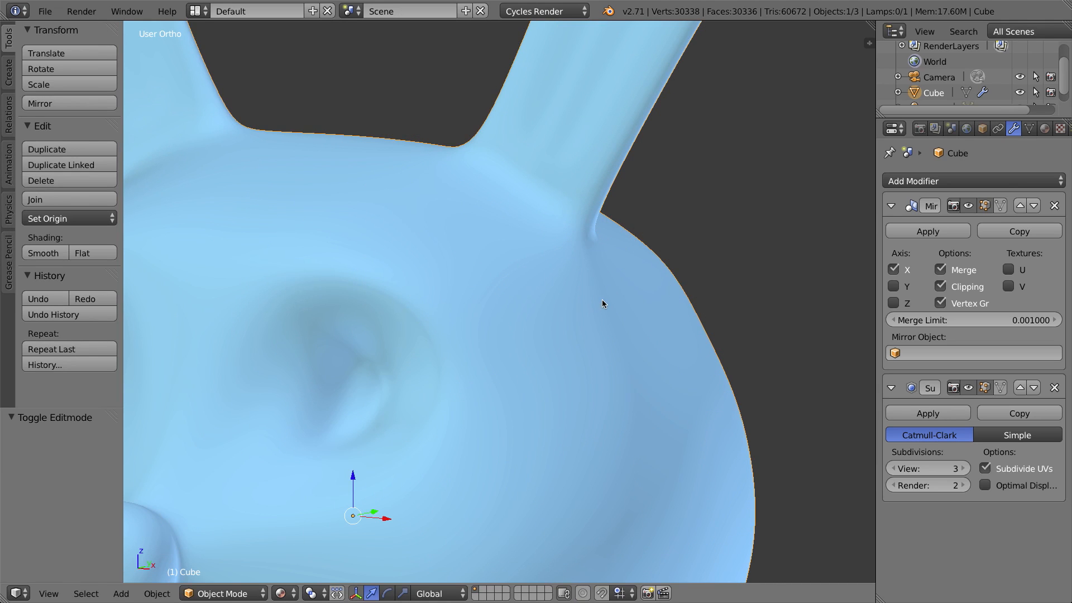